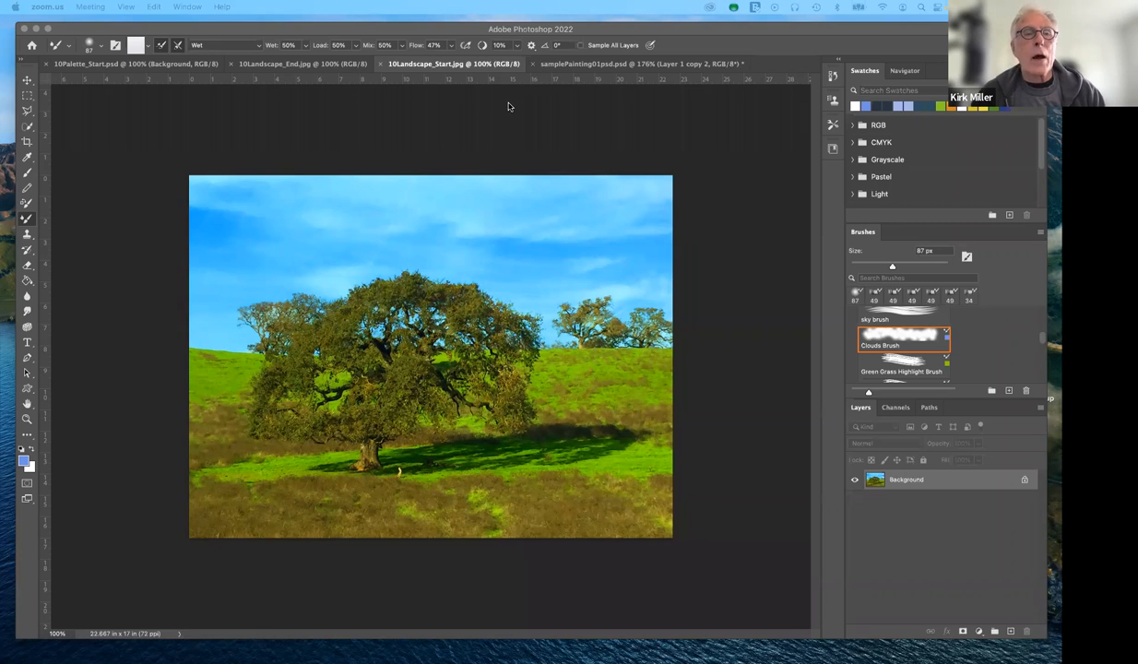
{"action": "mouse_move", "coordinate": [512, 117]}
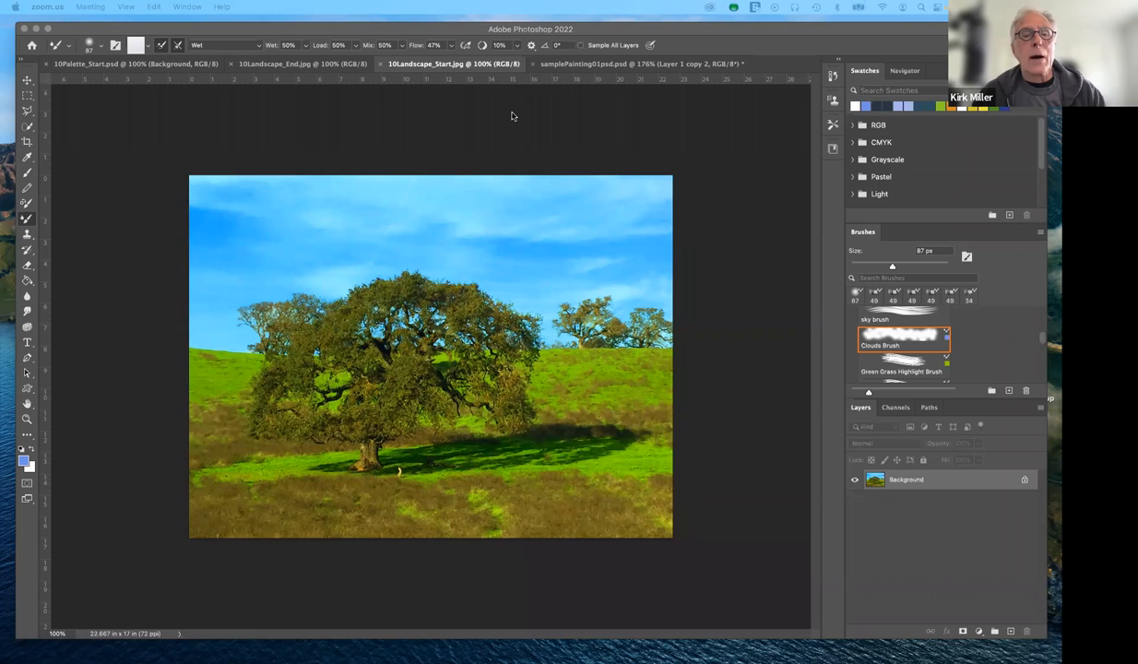
{"action": "mouse_move", "coordinate": [571, 223]}
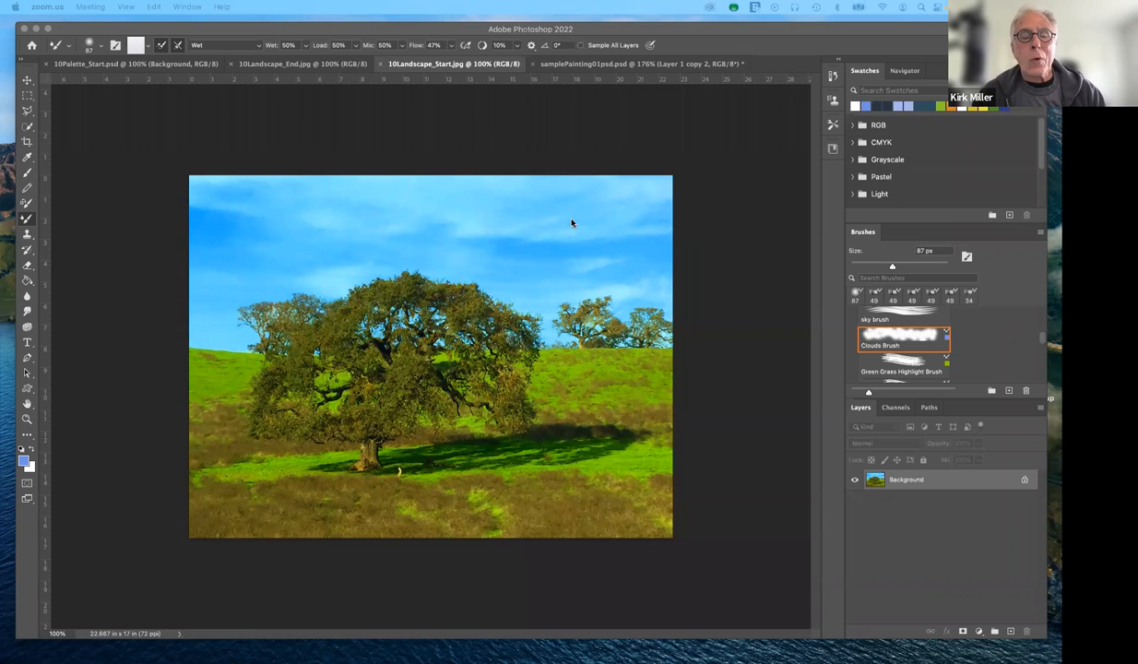
{"action": "mouse_move", "coordinate": [615, 327]}
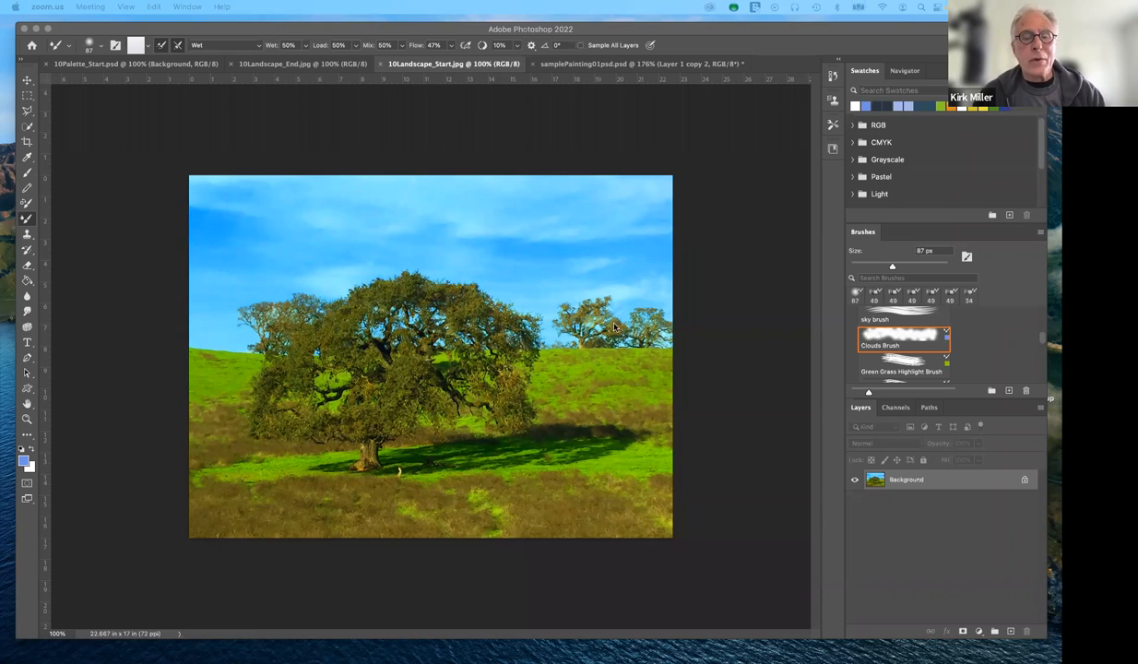
{"action": "mouse_move", "coordinate": [633, 322]}
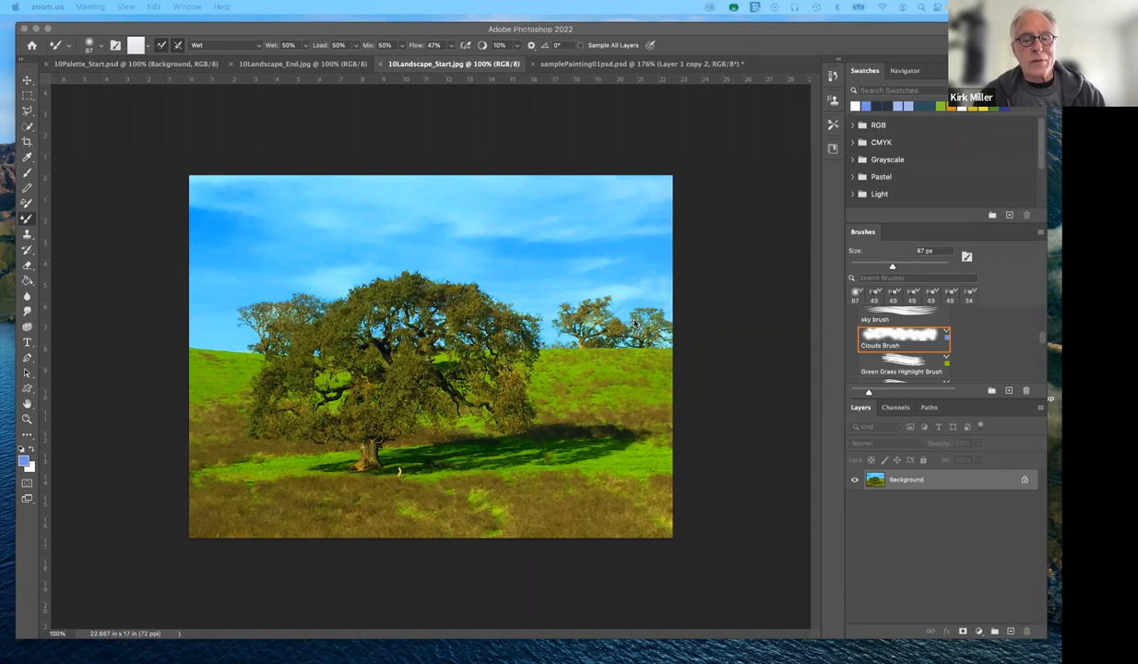
{"action": "mouse_move", "coordinate": [633, 321]}
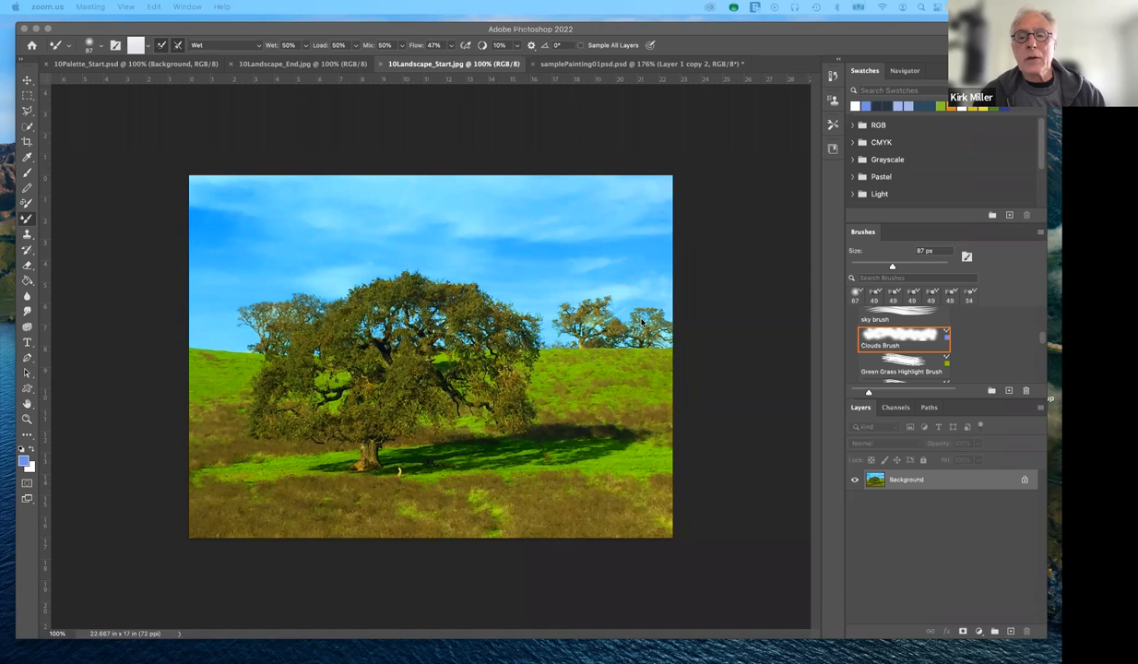
{"action": "mouse_move", "coordinate": [894, 353]}
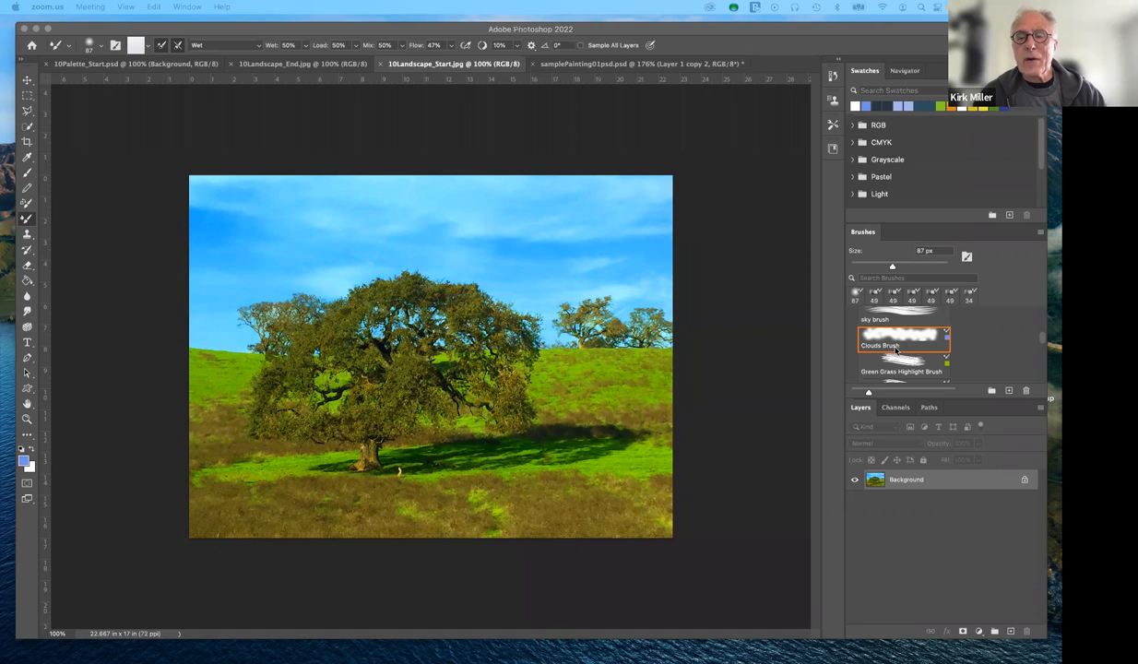
{"action": "mouse_move", "coordinate": [745, 361]}
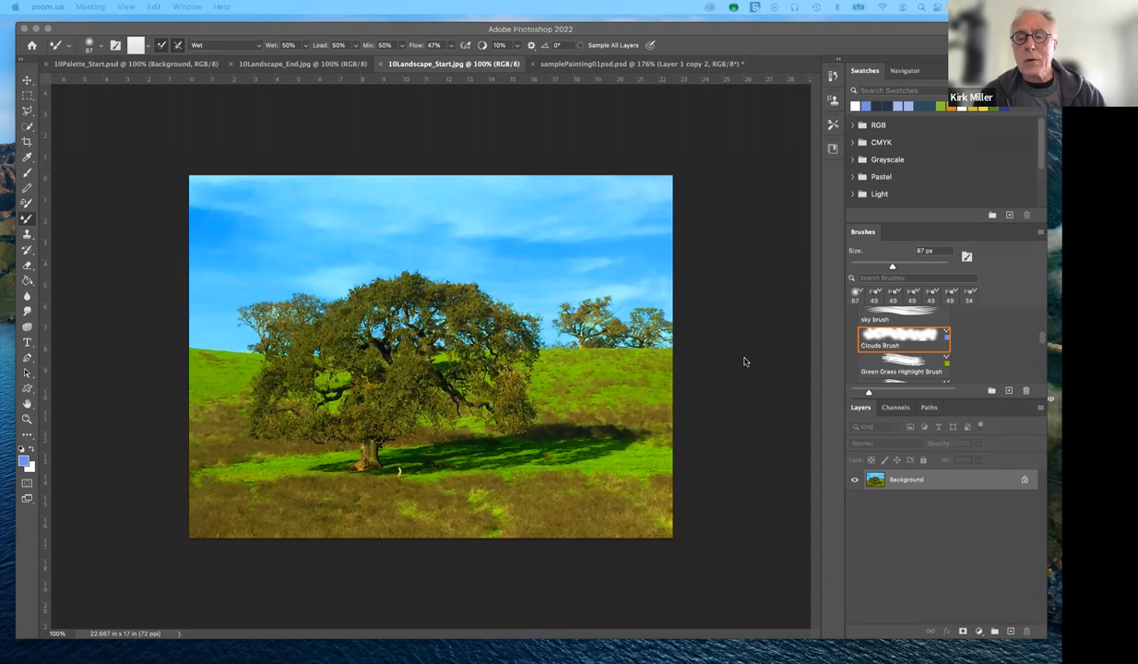
{"action": "mouse_move", "coordinate": [750, 361]}
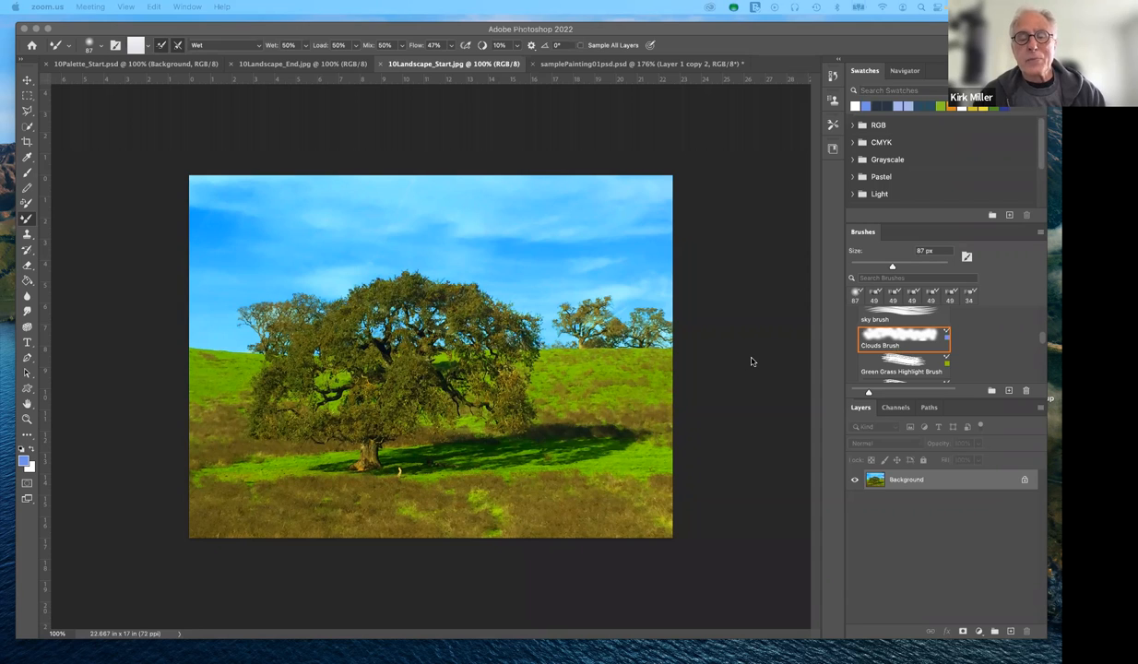
{"action": "mouse_move", "coordinate": [753, 364]}
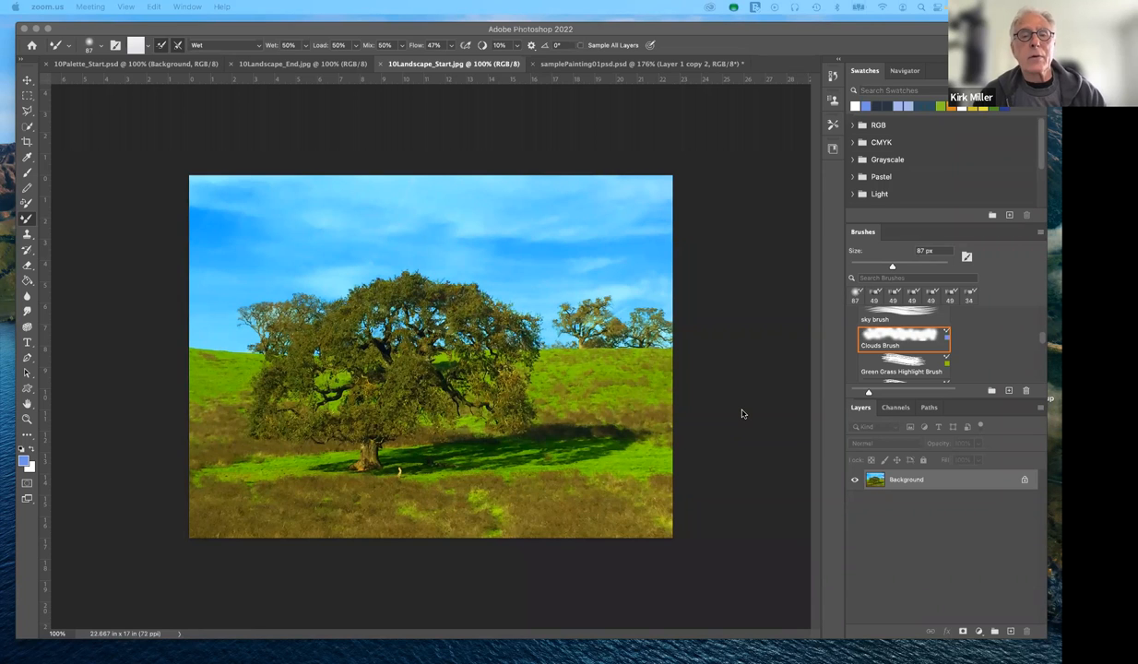
{"action": "mouse_move", "coordinate": [357, 107]}
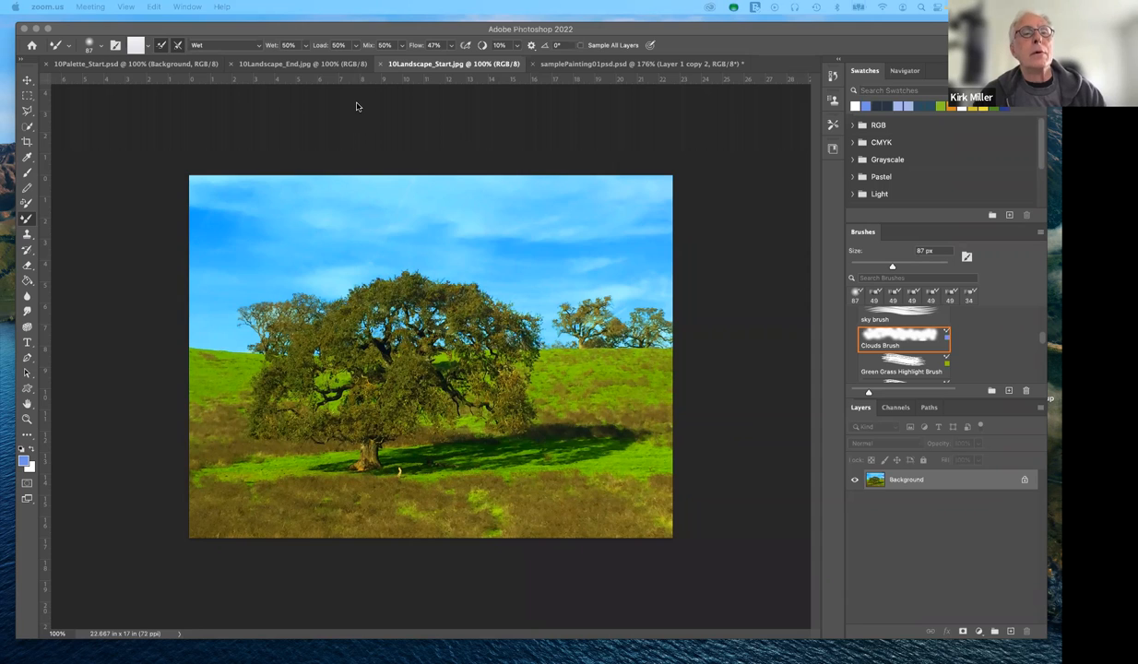
{"action": "mouse_move", "coordinate": [348, 111]}
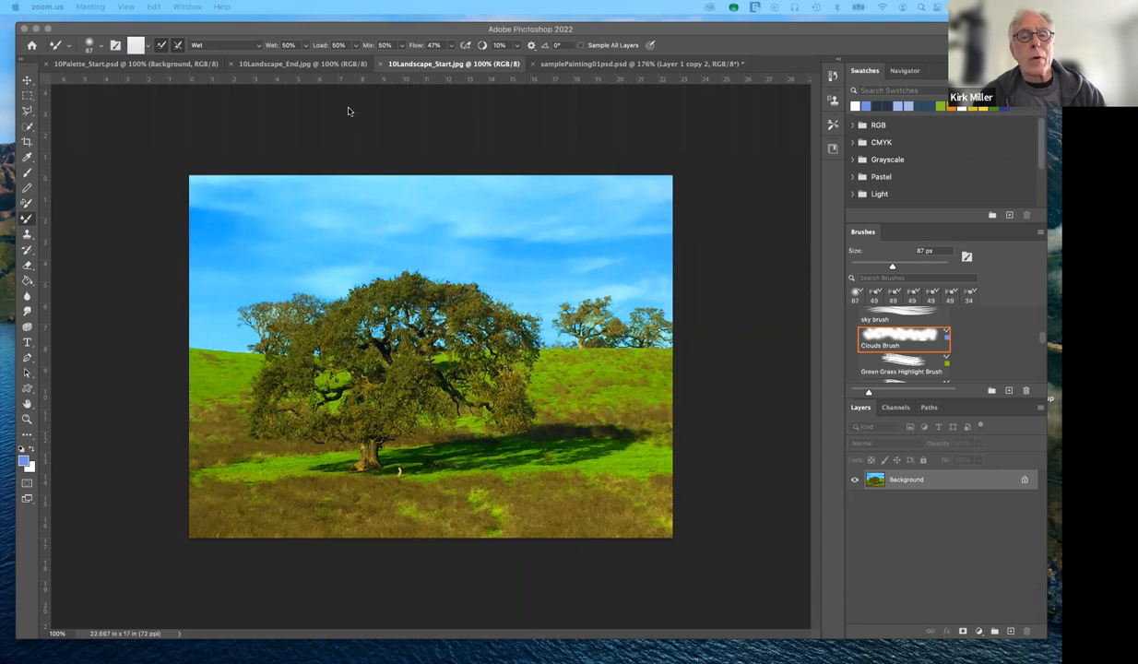
{"action": "mouse_move", "coordinate": [356, 255]}
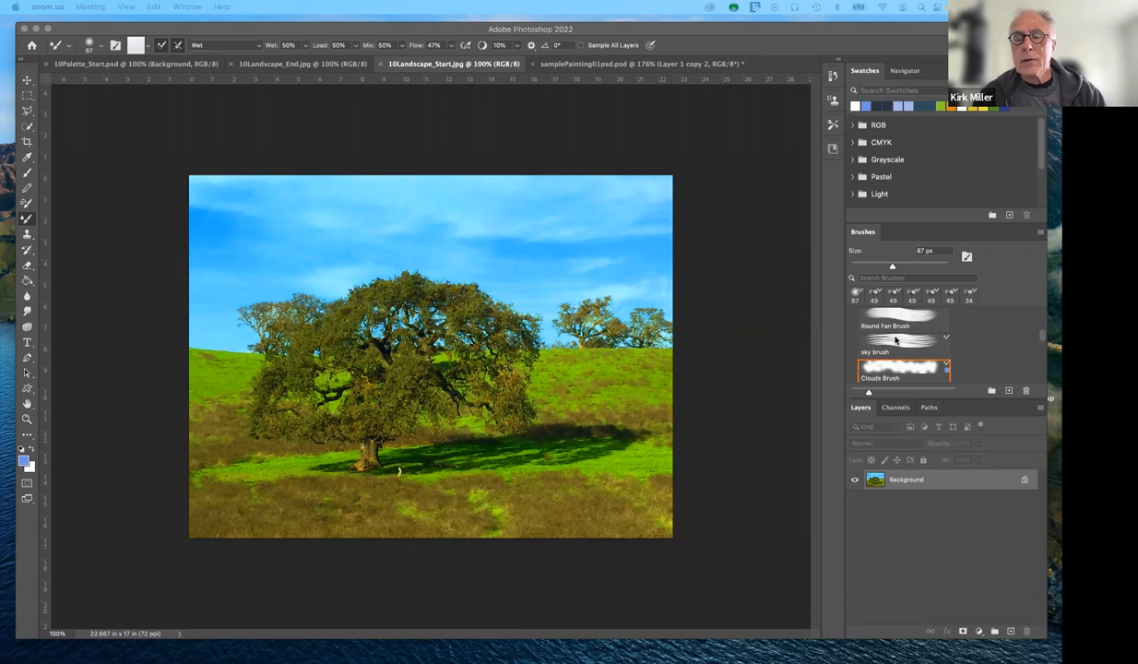
{"action": "mouse_move", "coordinate": [567, 370]}
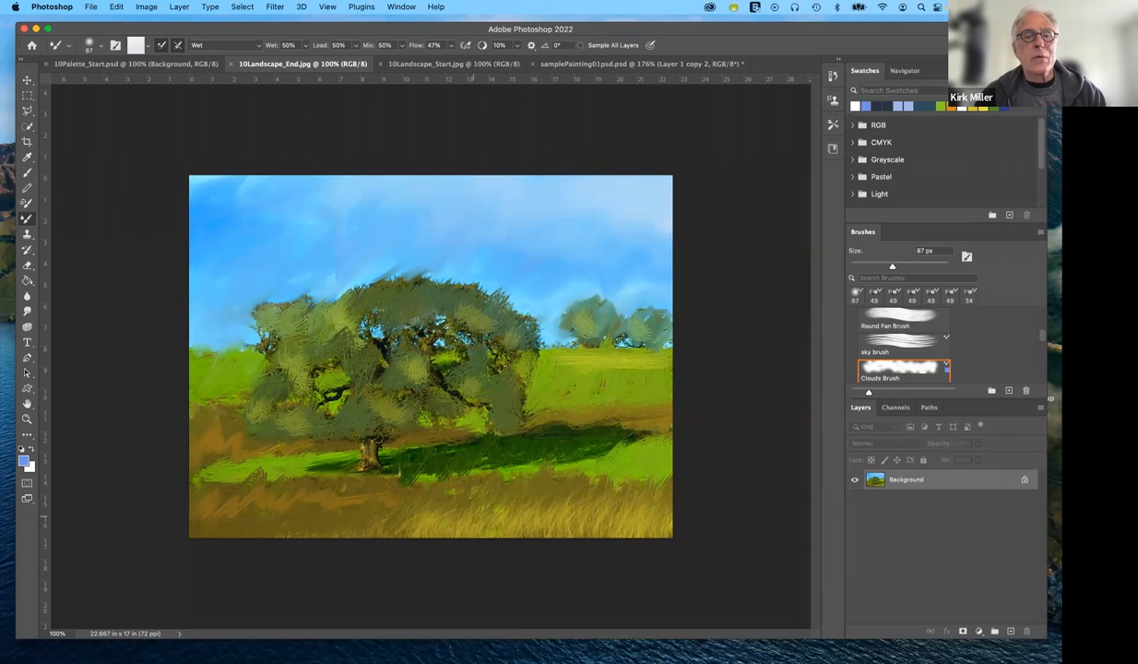
{"action": "mouse_move", "coordinate": [451, 249]}
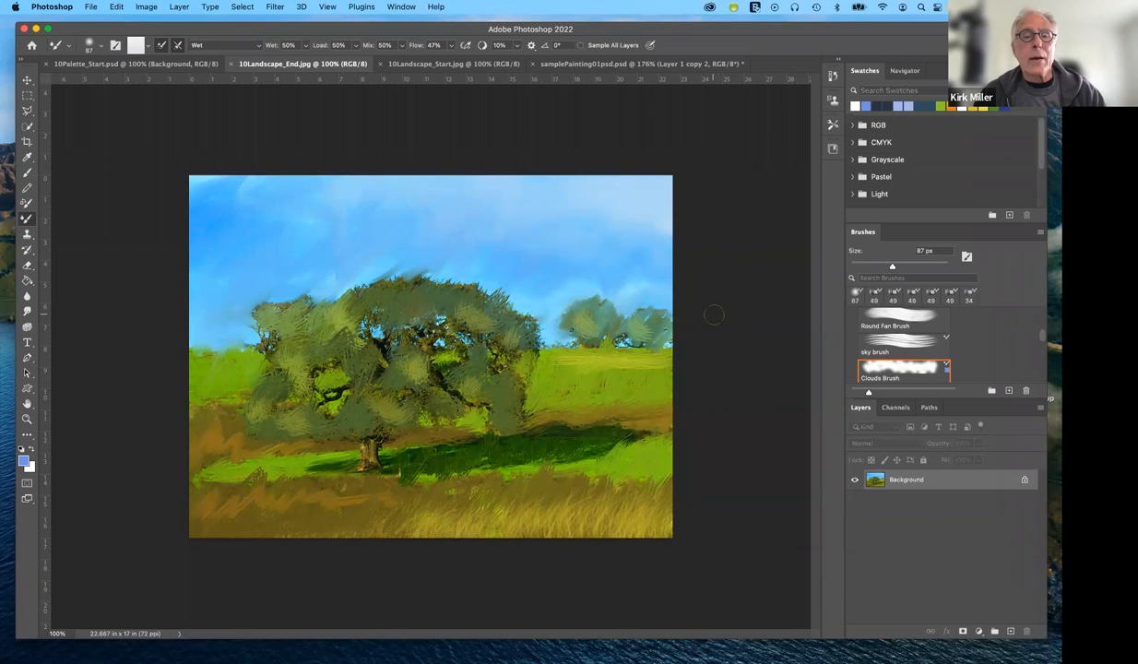
{"action": "mouse_move", "coordinate": [718, 308]}
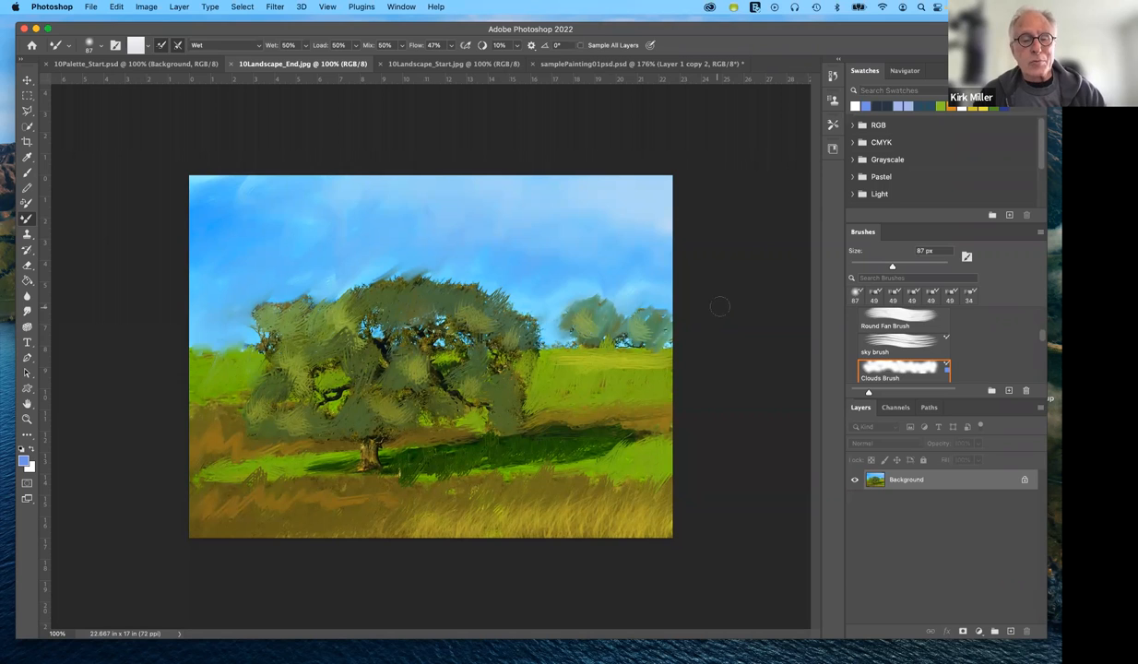
{"action": "mouse_move", "coordinate": [721, 306]}
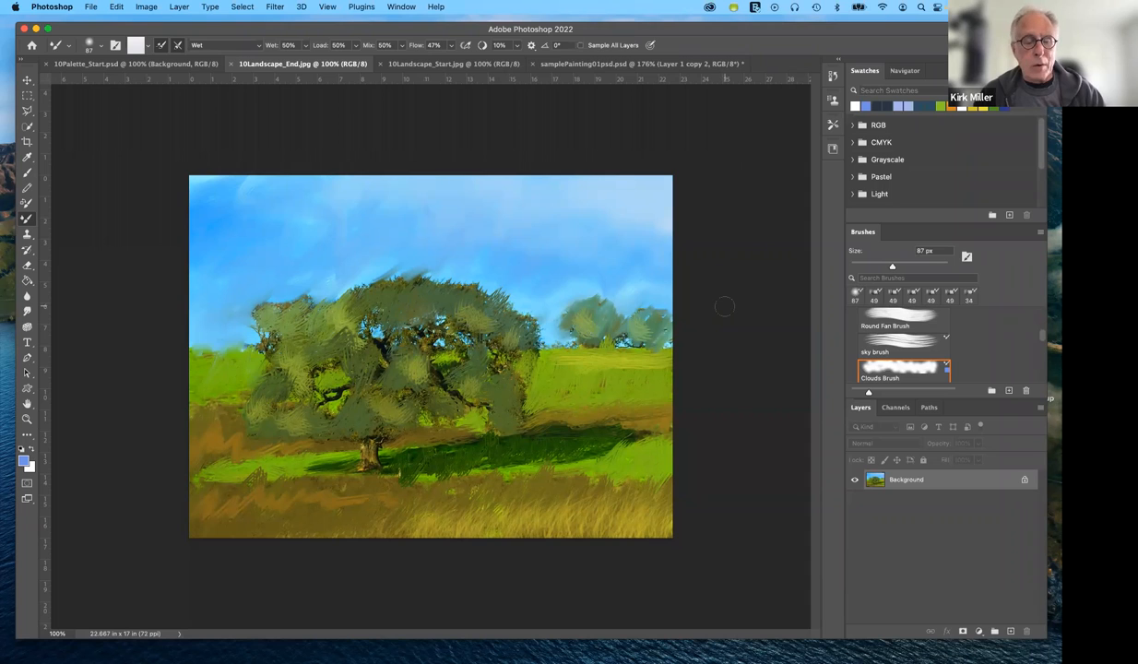
{"action": "mouse_move", "coordinate": [733, 325]}
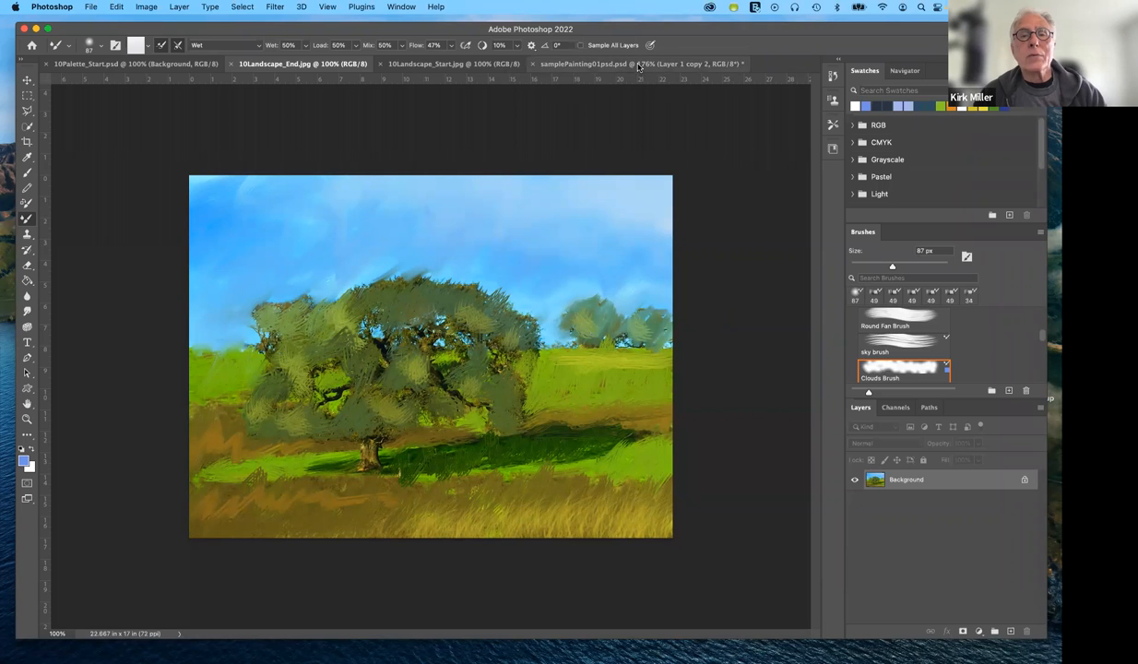
Step: Switch to the samplePainting01.psd harbor painting document
{"action": "left_click", "coordinate": [639, 64]}
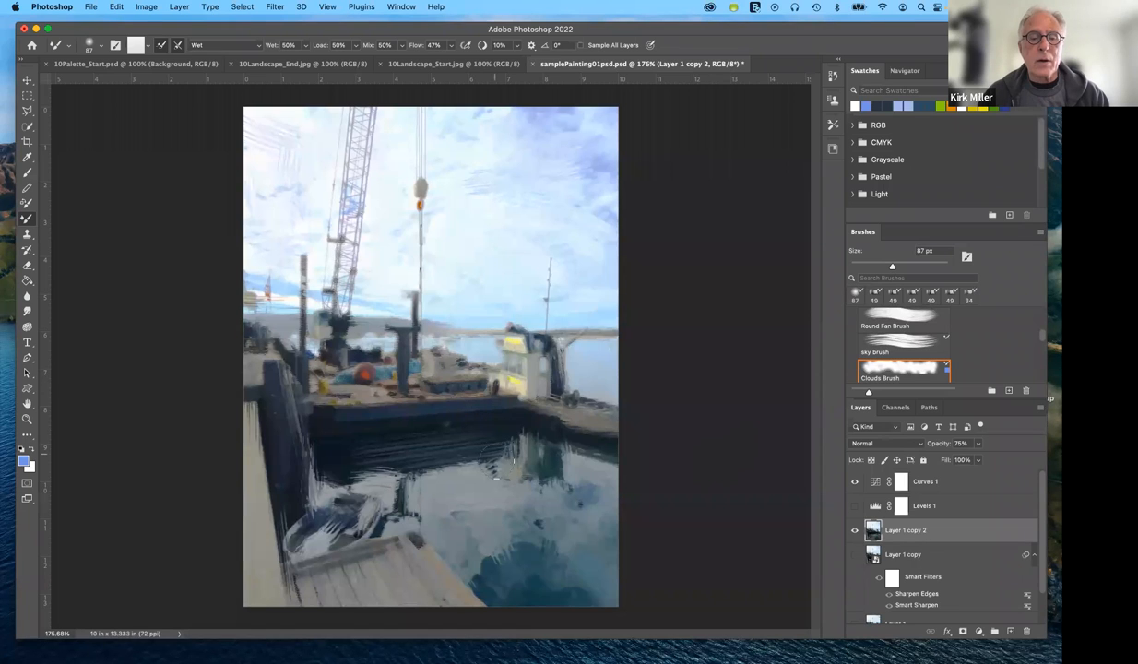
{"action": "mouse_move", "coordinate": [639, 275]}
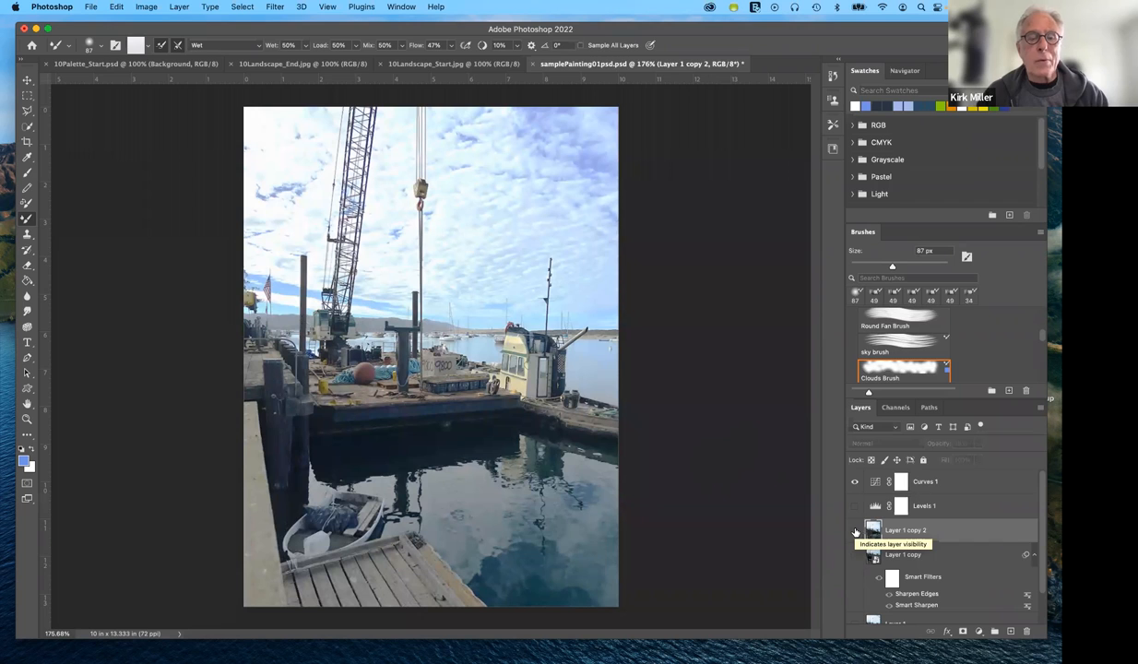
Step: Make Layer 1 copy 2 visible again to reveal the painted harbor
{"action": "left_click", "coordinate": [854, 531]}
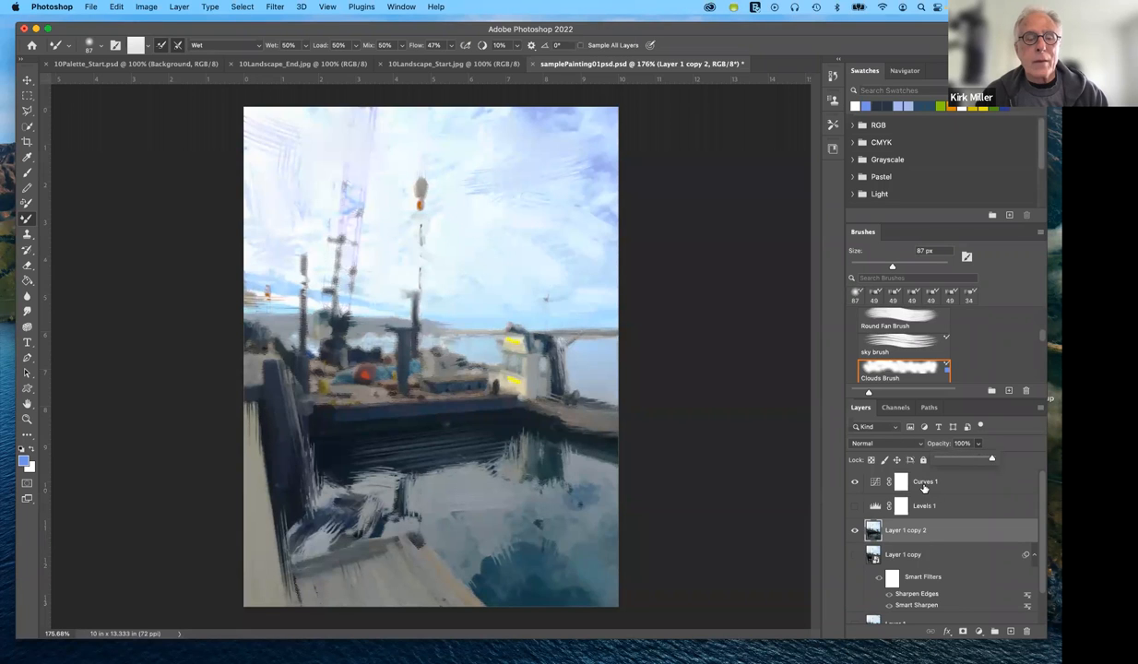
{"action": "mouse_move", "coordinate": [661, 301]}
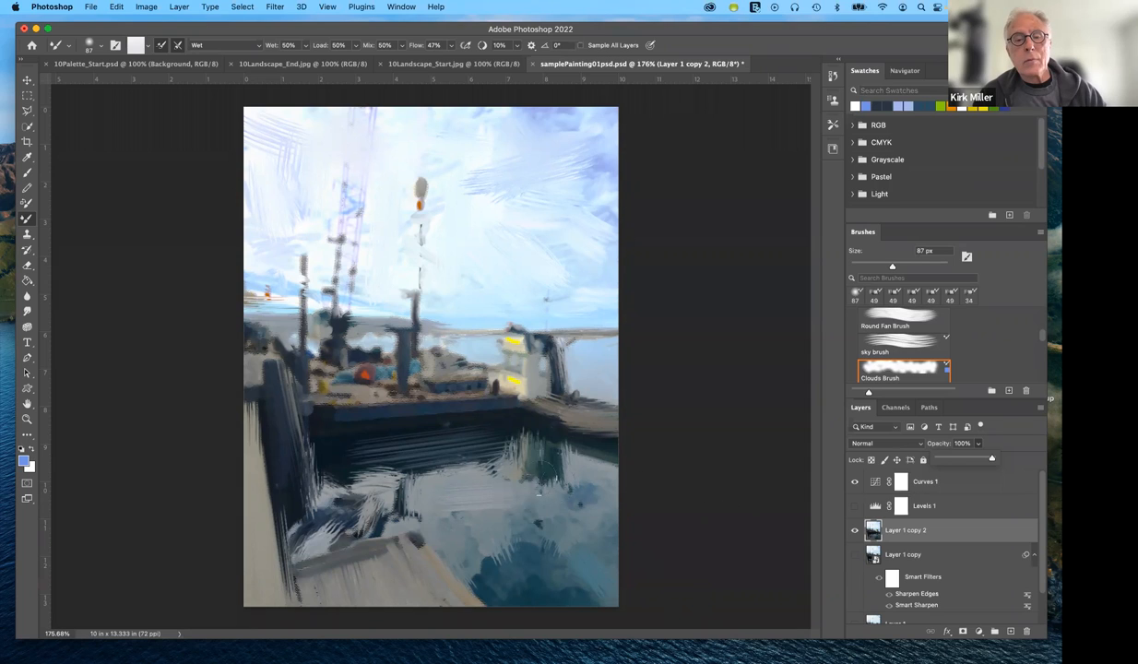
{"action": "mouse_move", "coordinate": [475, 492]}
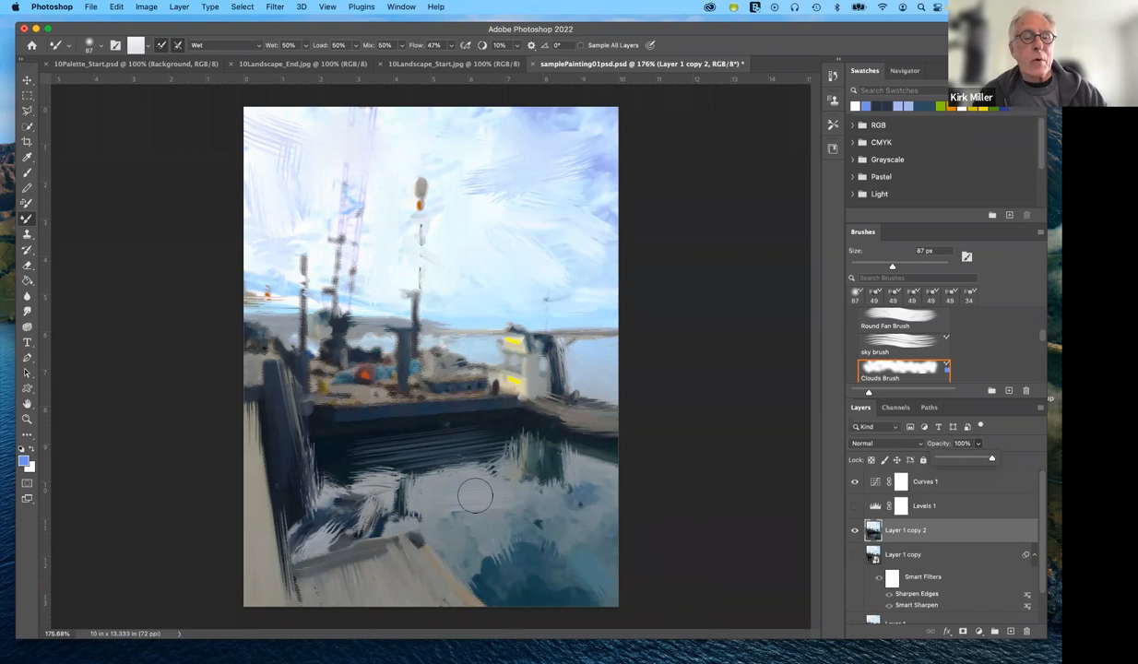
{"action": "mouse_move", "coordinate": [477, 505]}
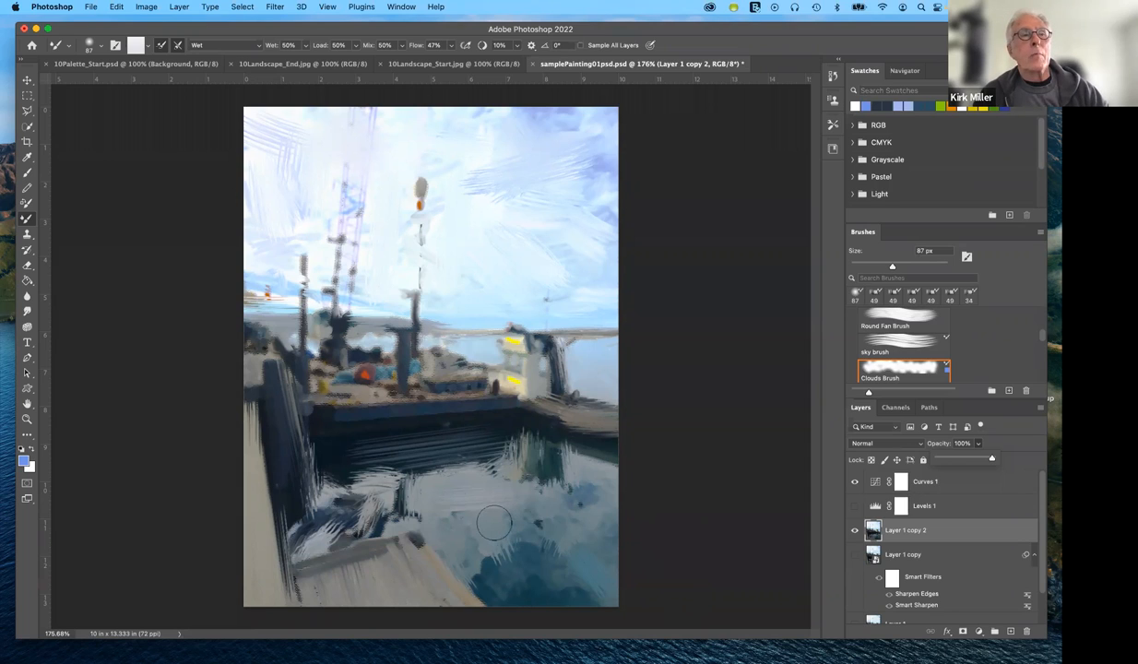
{"action": "mouse_move", "coordinate": [473, 526]}
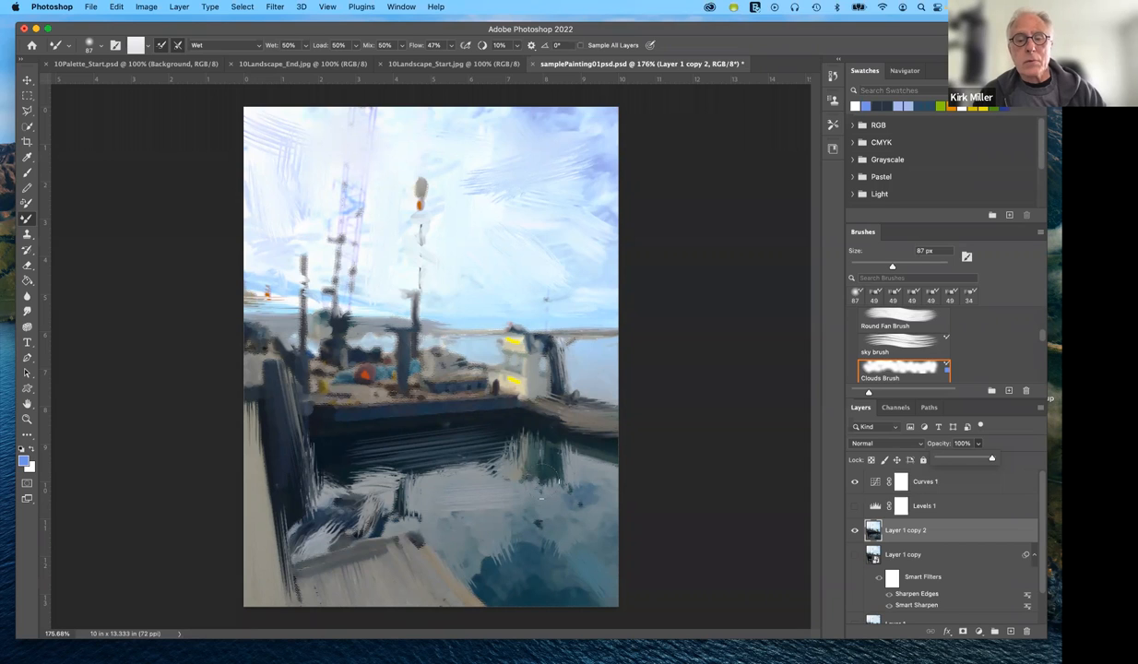
{"action": "mouse_move", "coordinate": [514, 507]}
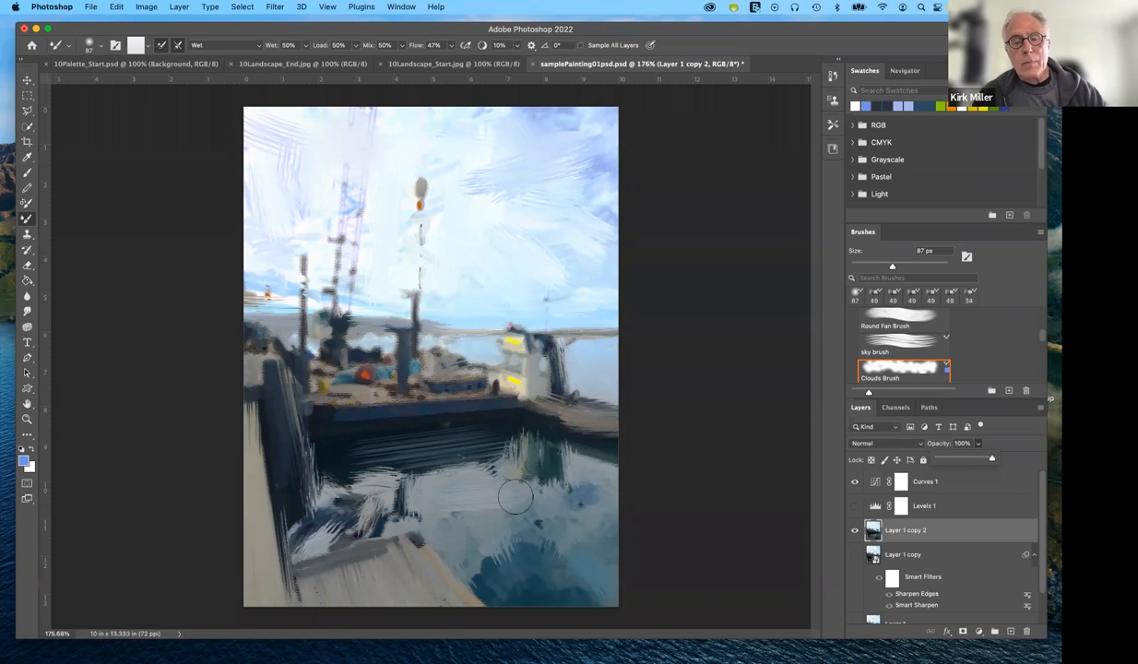
{"action": "mouse_move", "coordinate": [524, 507]}
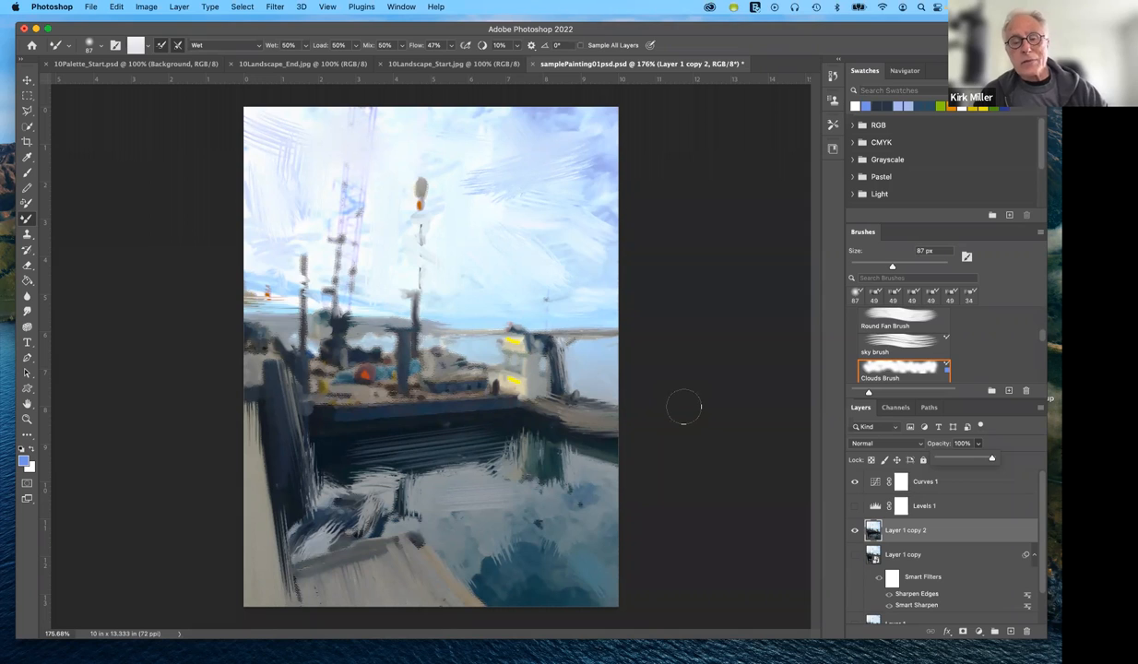
{"action": "mouse_move", "coordinate": [714, 413]}
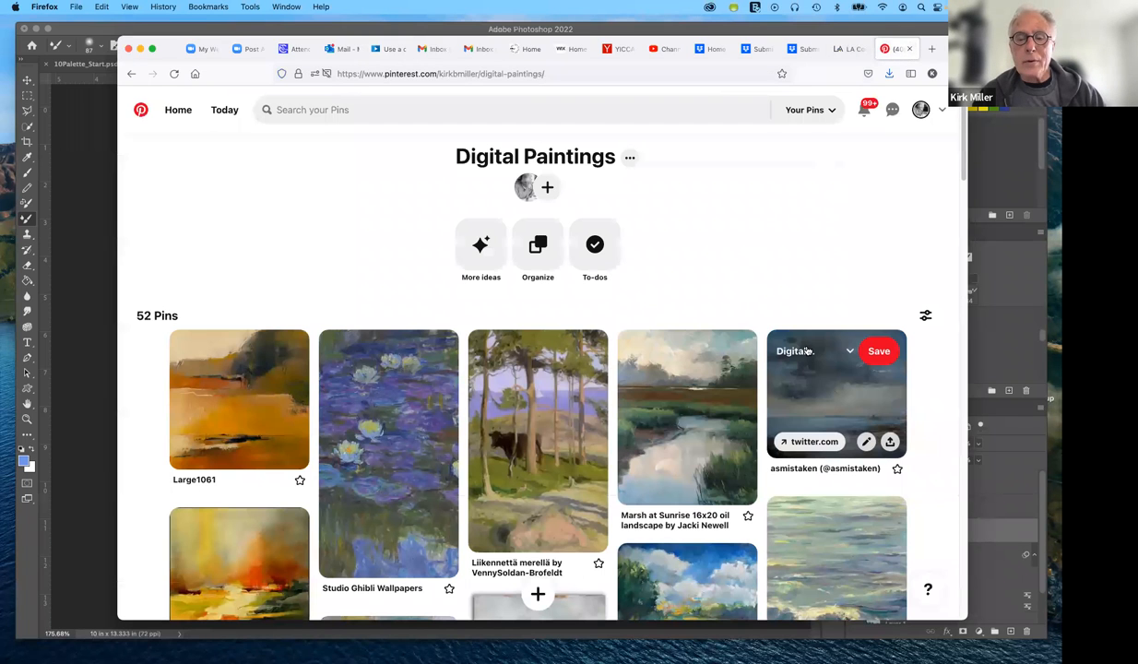
{"action": "mouse_move", "coordinate": [965, 523]}
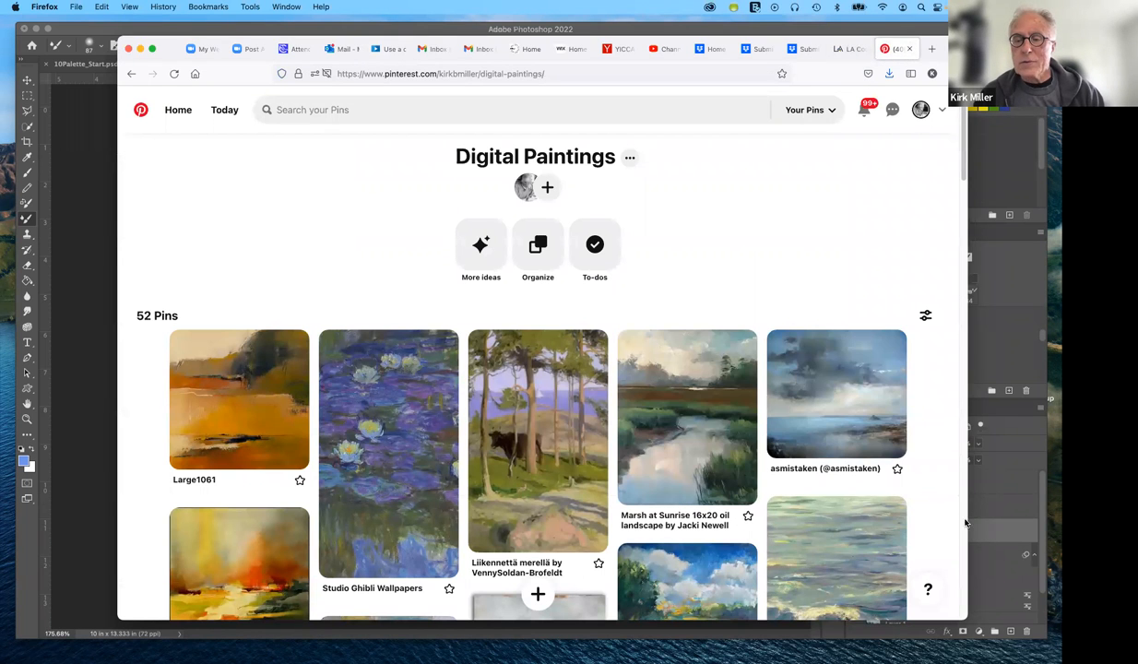
Step: Scroll down through the Digital Paintings board's loose landscape and figure pins
{"action": "scroll", "scroll_direction": "down", "scroll_amount": 3}
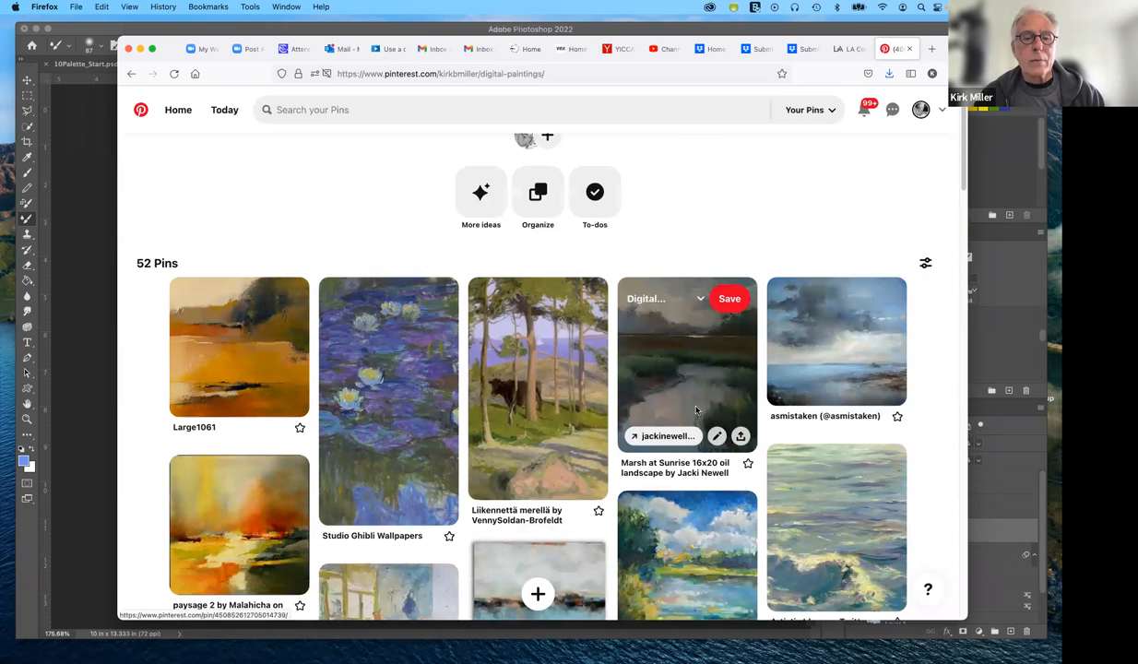
{"action": "scroll", "scroll_direction": "down", "scroll_amount": 3}
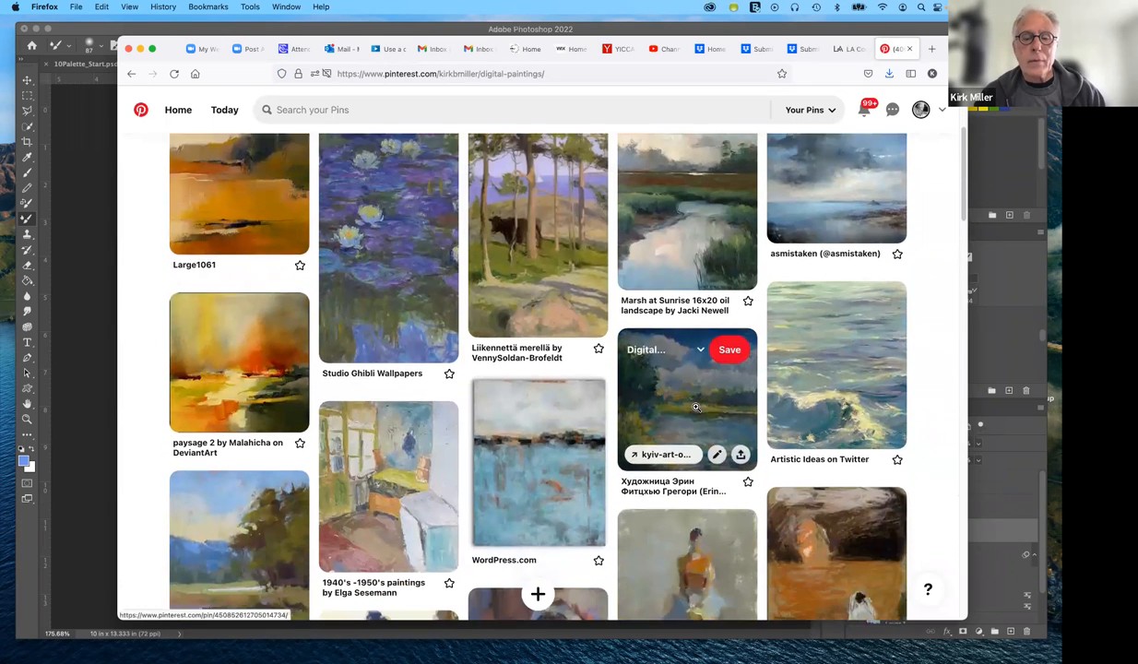
{"action": "scroll", "scroll_direction": "down", "scroll_amount": 3}
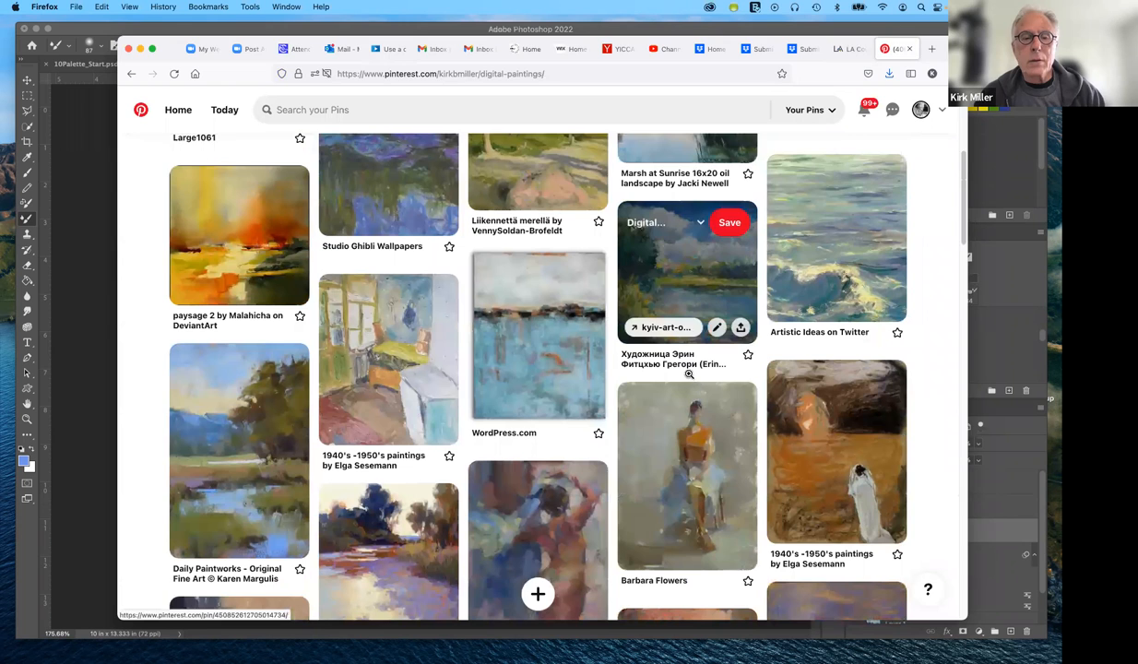
{"action": "scroll", "scroll_direction": "down", "scroll_amount": 3}
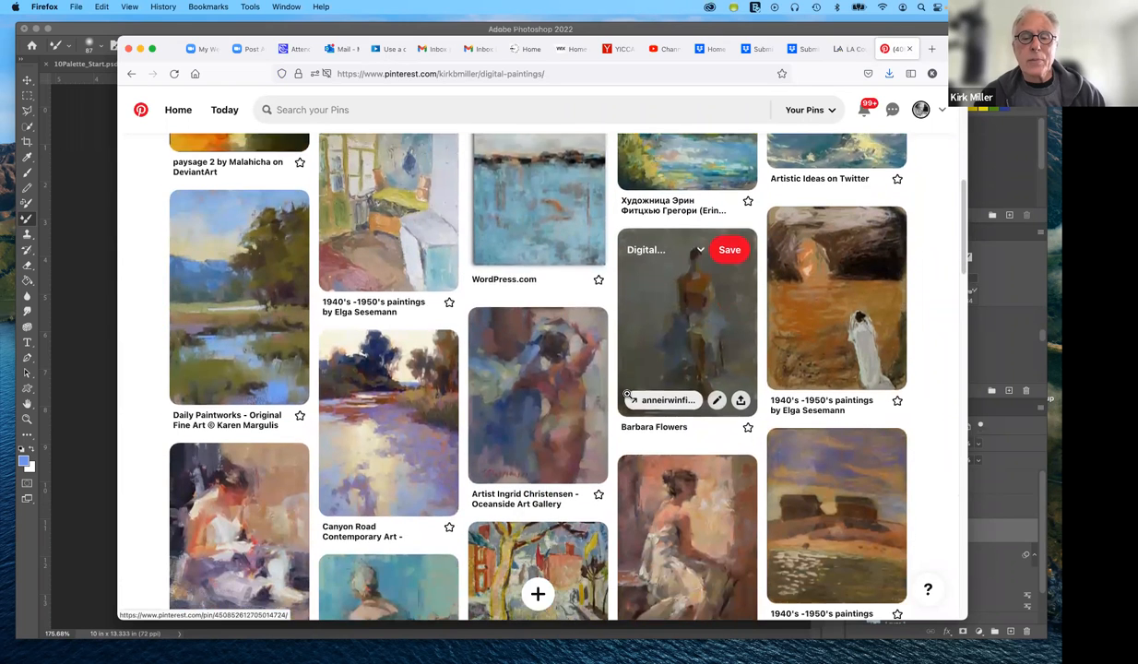
{"action": "scroll", "scroll_direction": "down", "scroll_amount": 3}
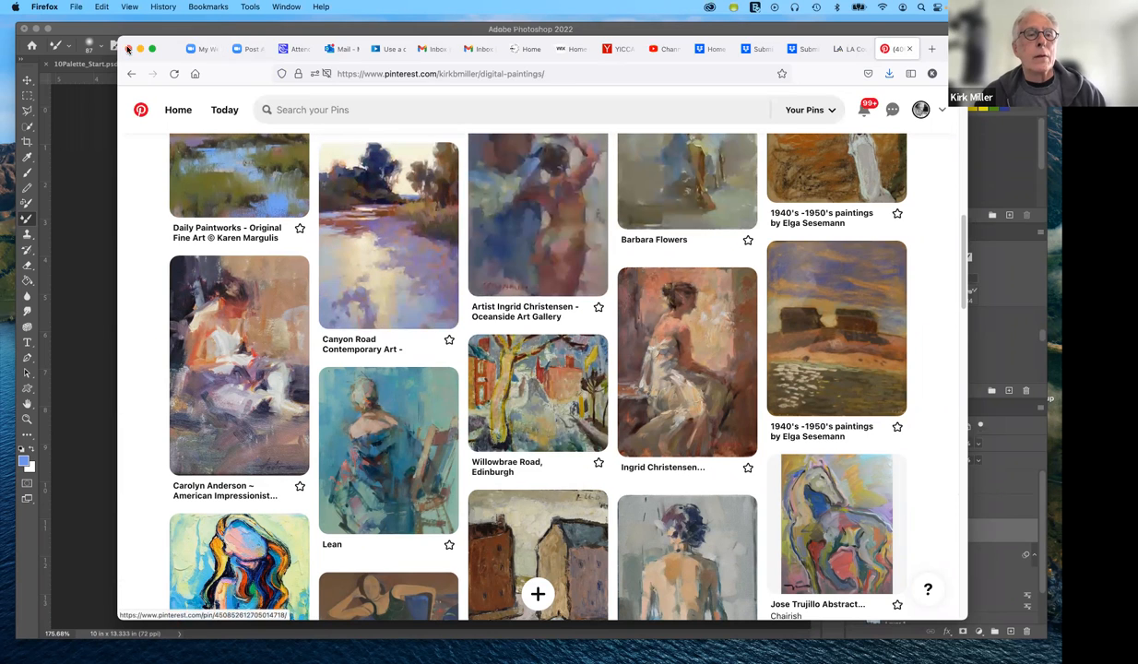
Step: Go back twice to kmart66.com and scroll down to its social links footer
{"action": "left_click", "coordinate": [131, 74]}
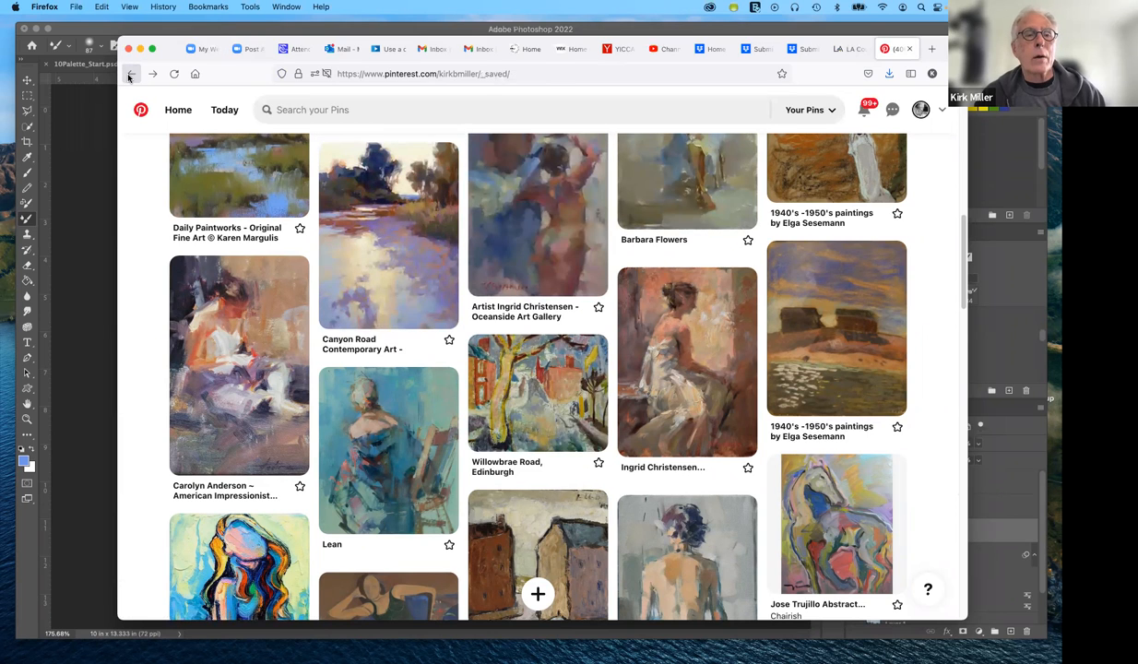
{"action": "left_click", "coordinate": [130, 73]}
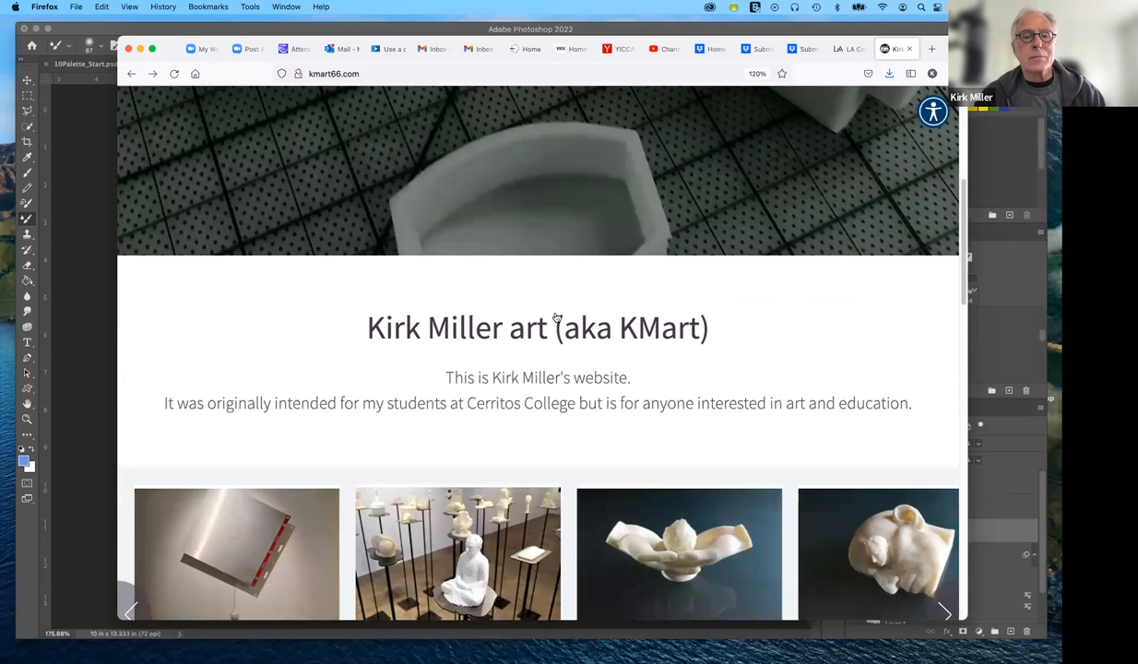
{"action": "scroll", "scroll_direction": "down", "scroll_amount": 3}
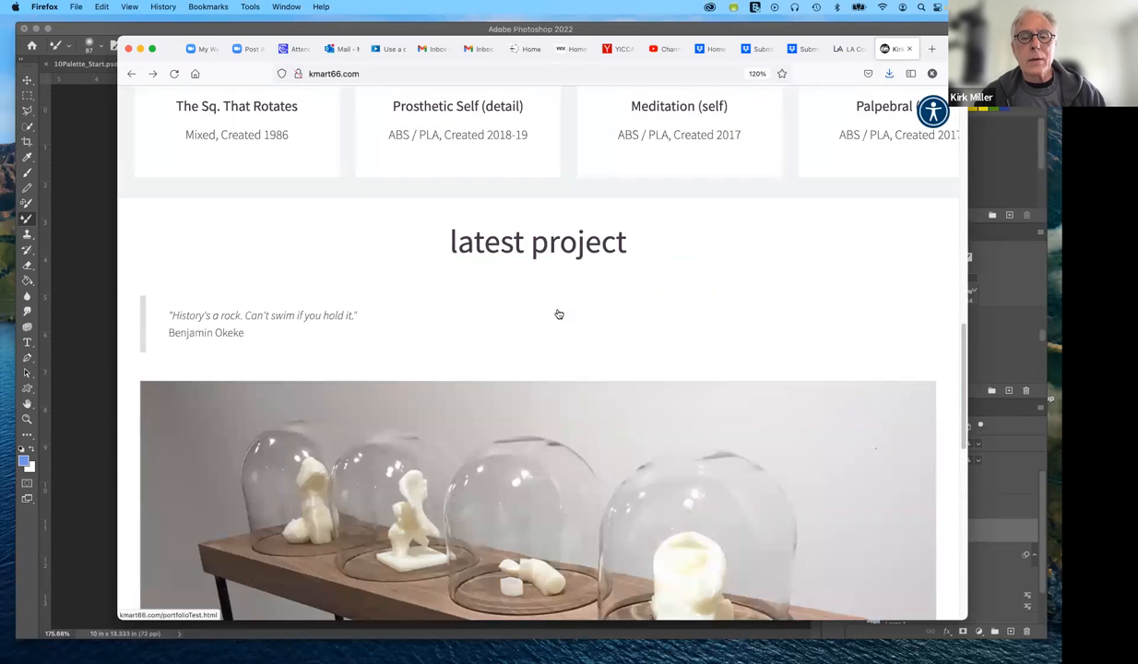
{"action": "scroll", "scroll_direction": "down", "scroll_amount": 3}
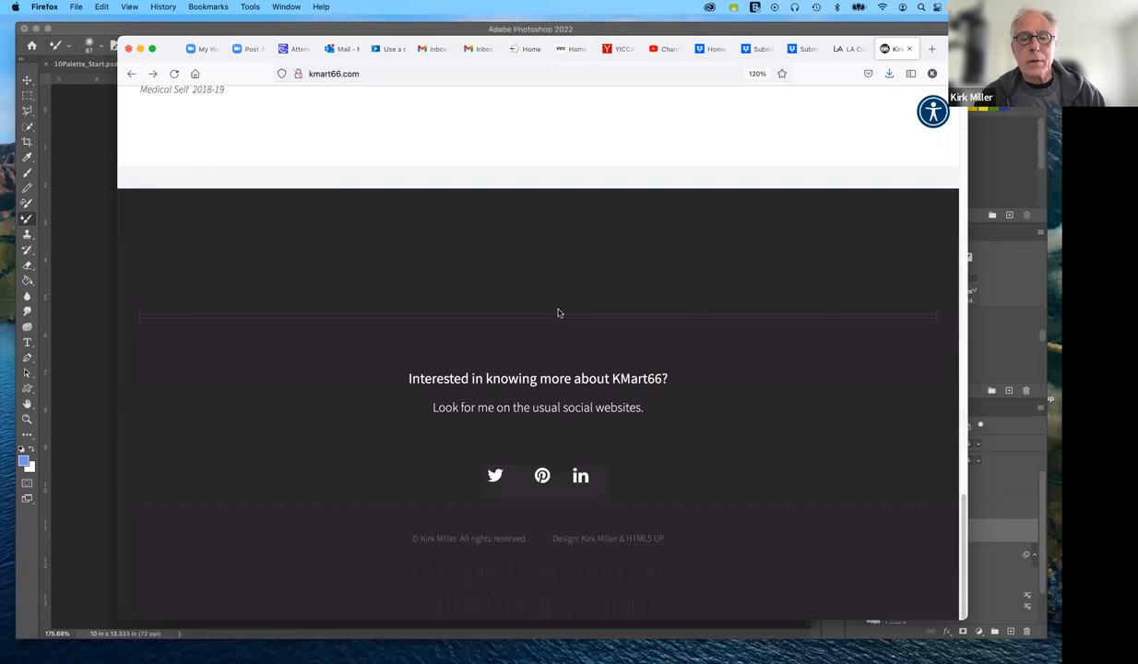
{"action": "mouse_move", "coordinate": [559, 480]}
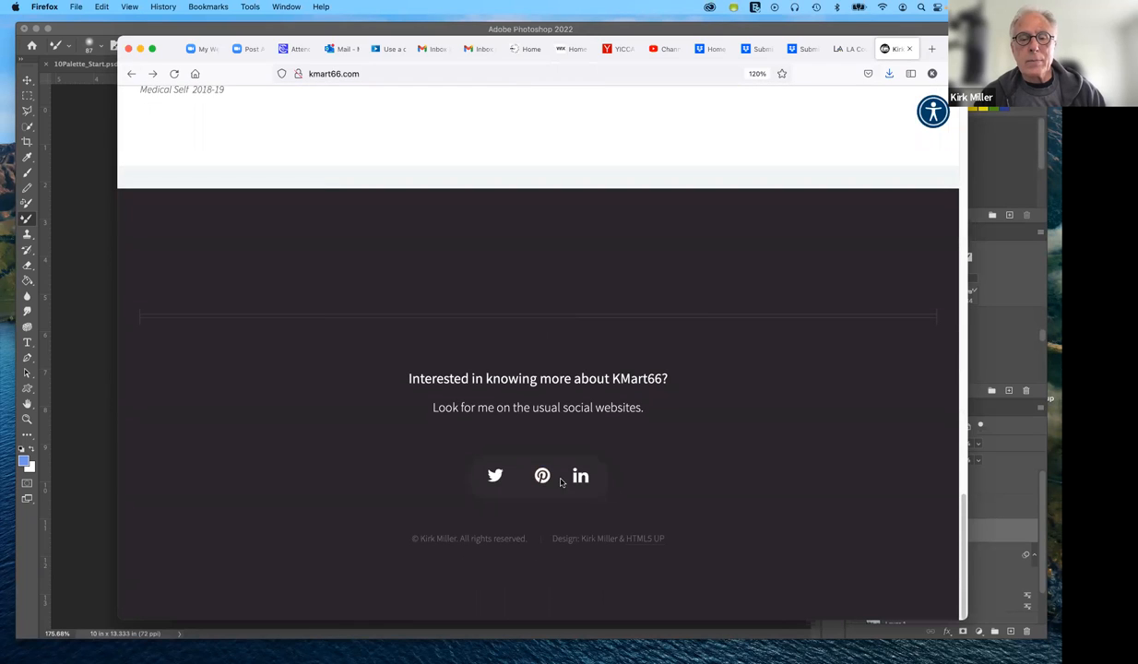
{"action": "mouse_move", "coordinate": [564, 500]}
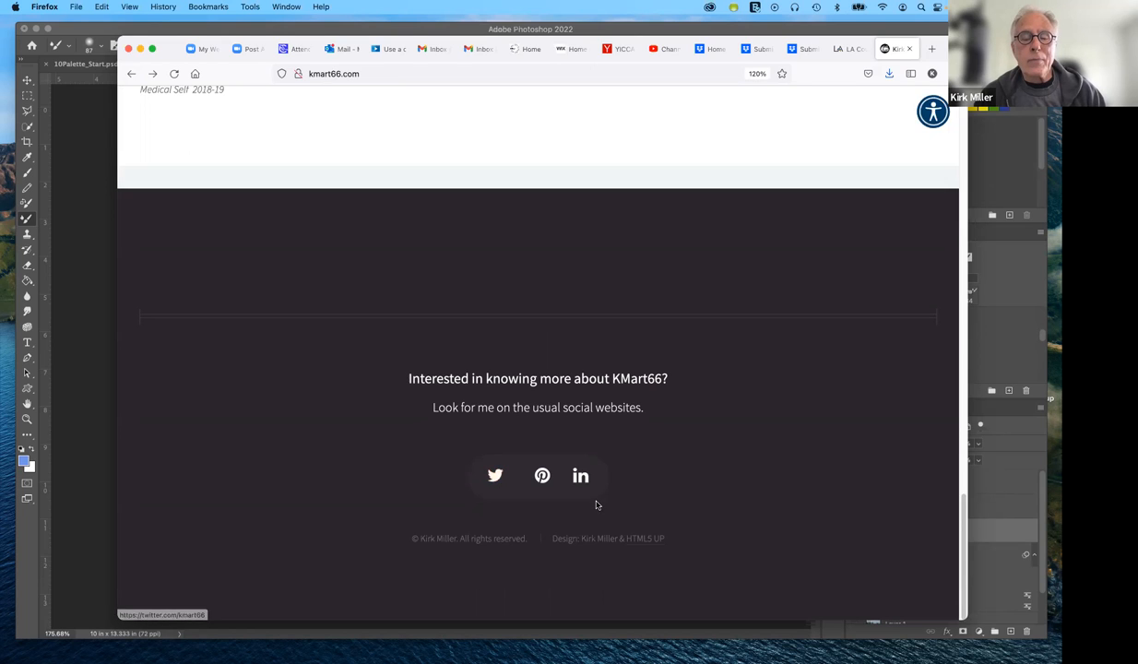
{"action": "mouse_move", "coordinate": [542, 475]}
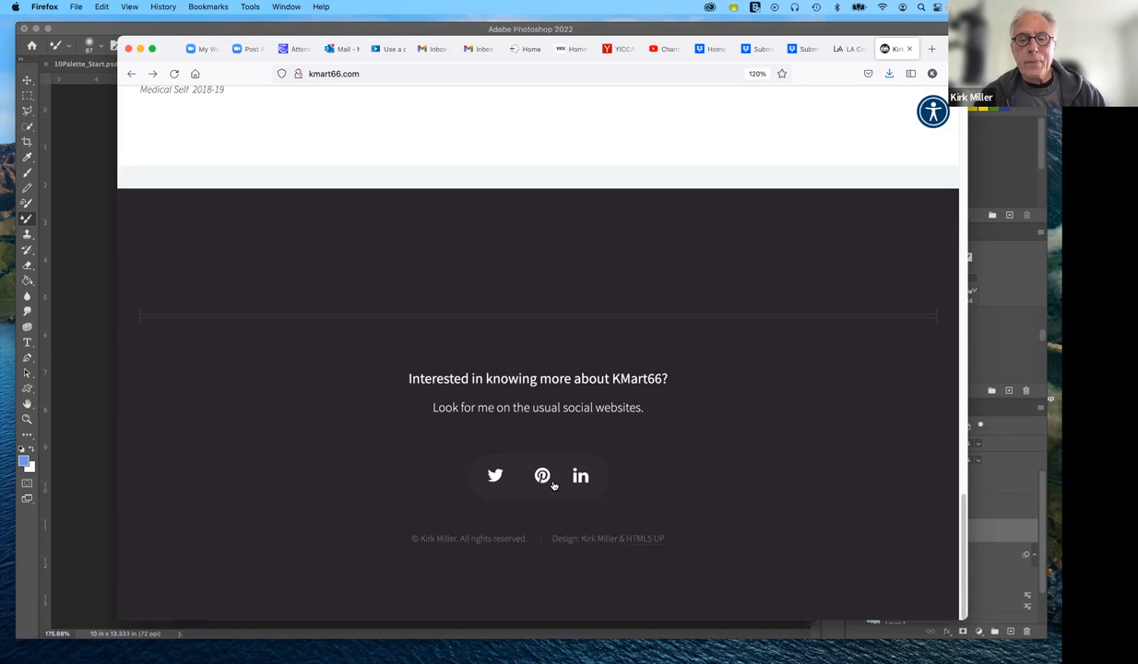
{"action": "mouse_move", "coordinate": [542, 475]}
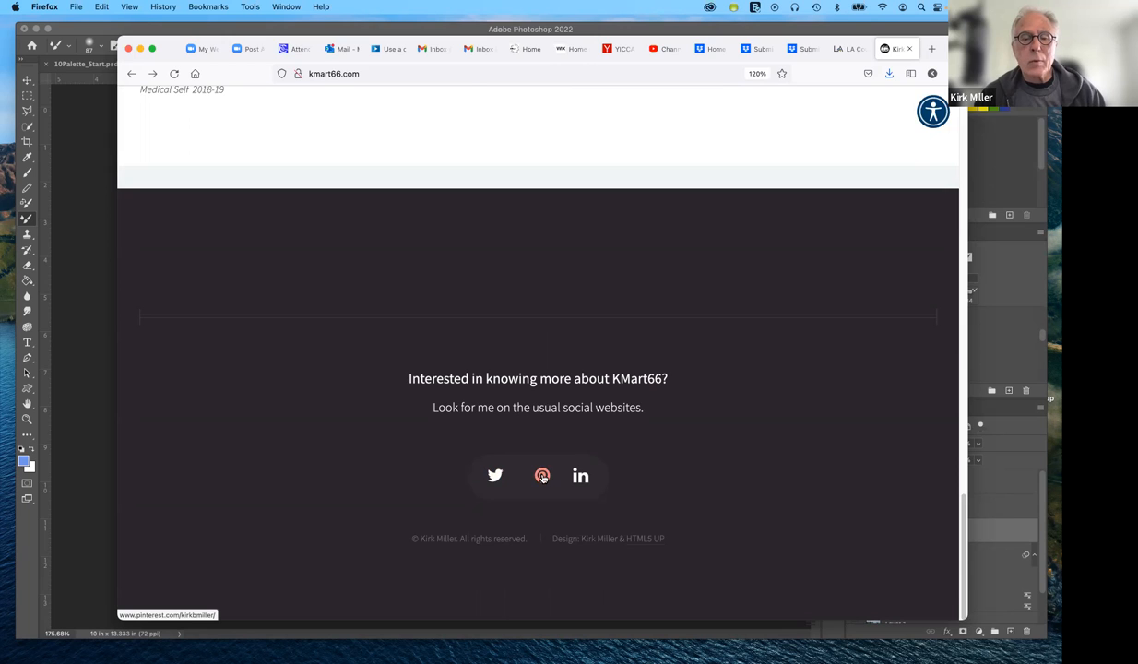
Step: Open Kirk Miller's Pinterest profile from the website and scroll through his saved boards
{"action": "left_click", "coordinate": [541, 475]}
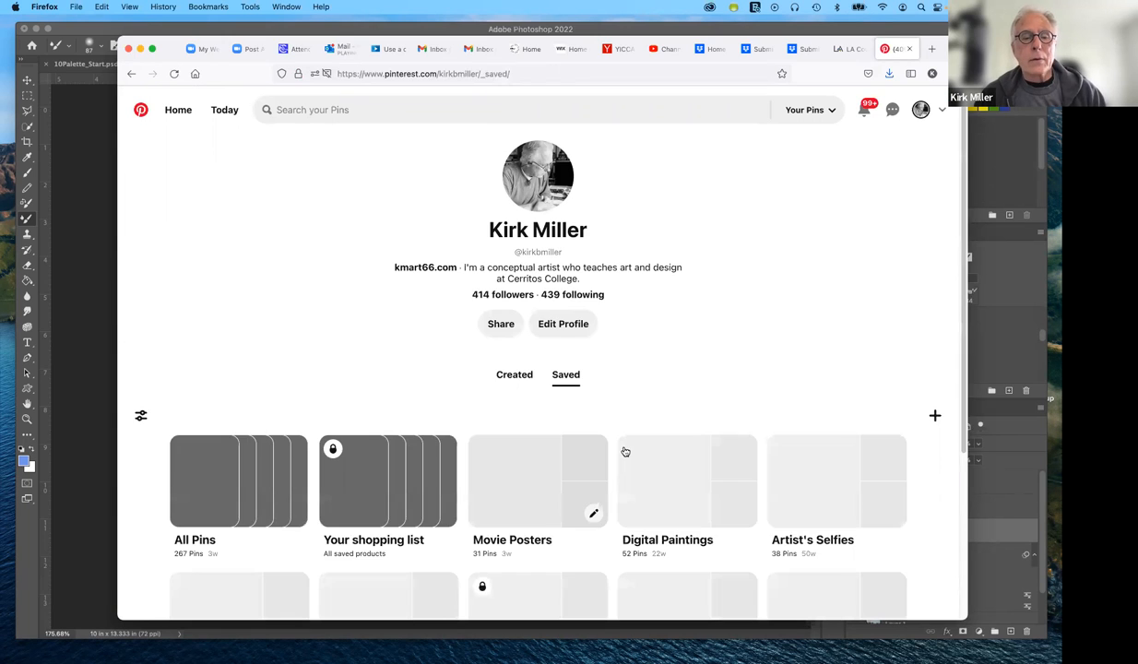
{"action": "scroll", "scroll_direction": "down", "scroll_amount": 3}
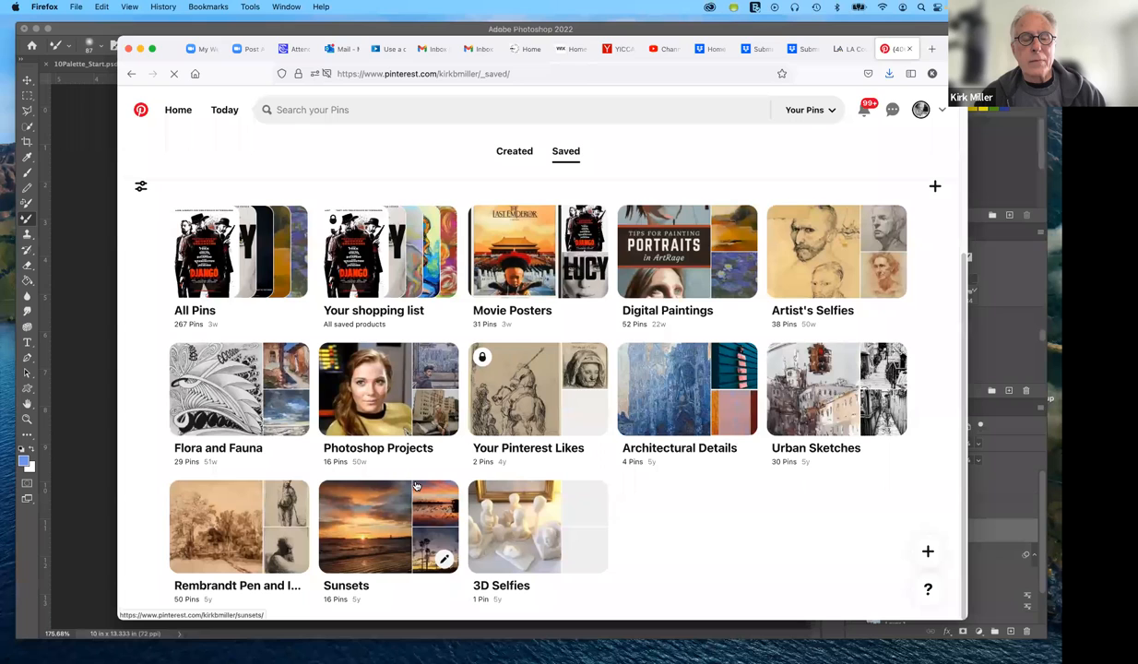
{"action": "mouse_move", "coordinate": [663, 444]}
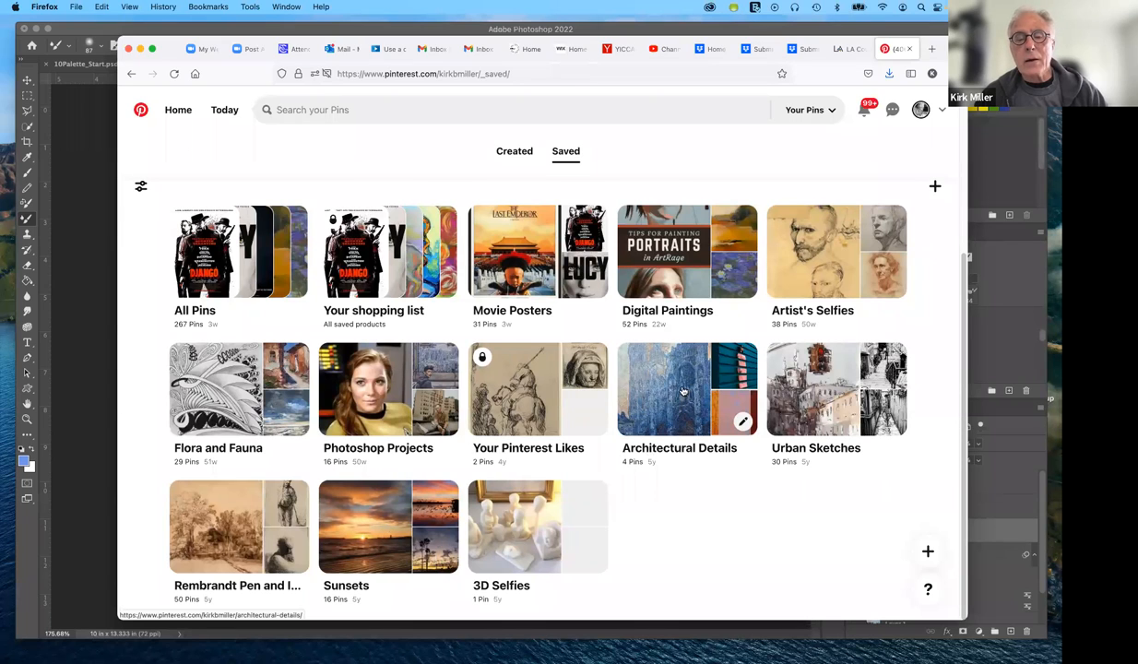
{"action": "mouse_move", "coordinate": [673, 399]}
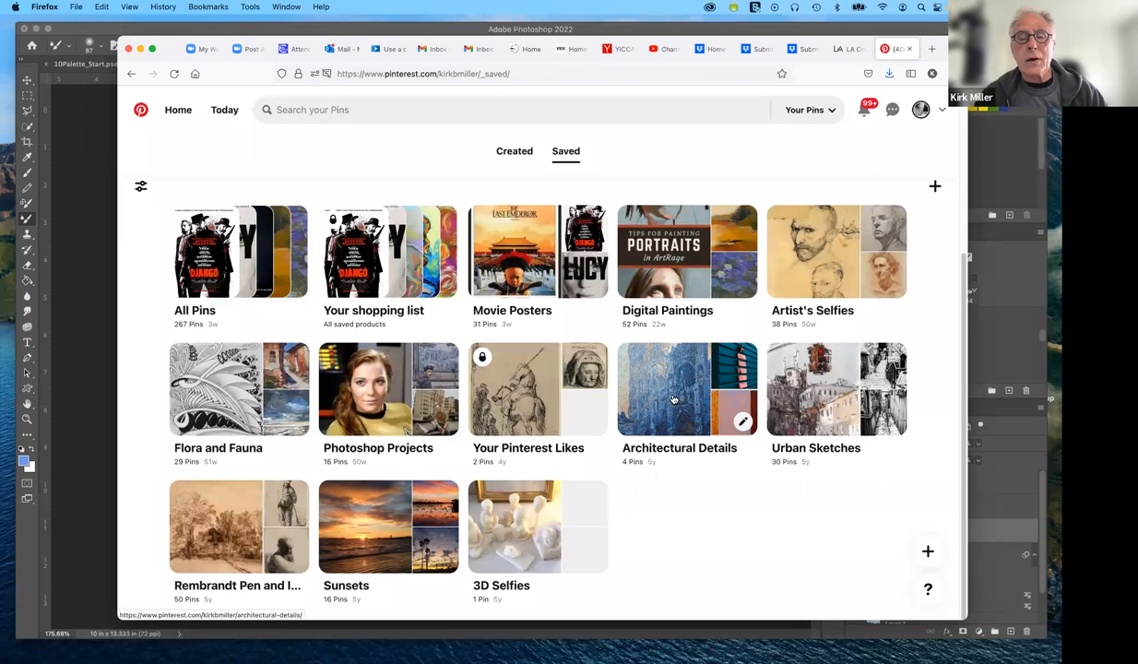
{"action": "mouse_move", "coordinate": [673, 405]}
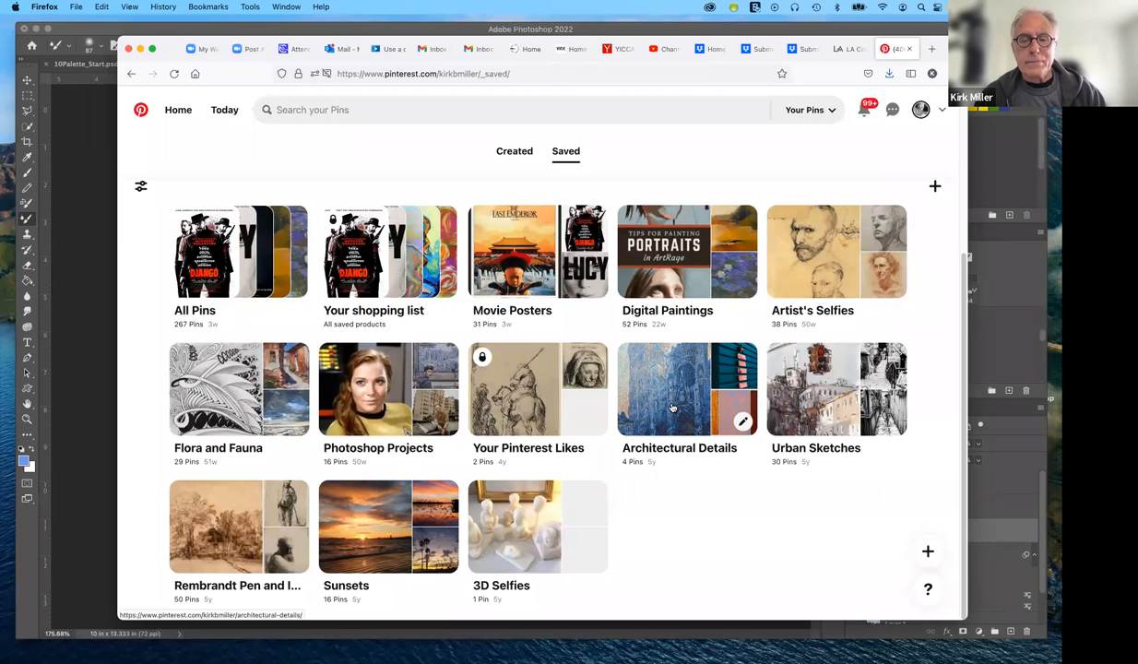
{"action": "mouse_move", "coordinate": [762, 463]}
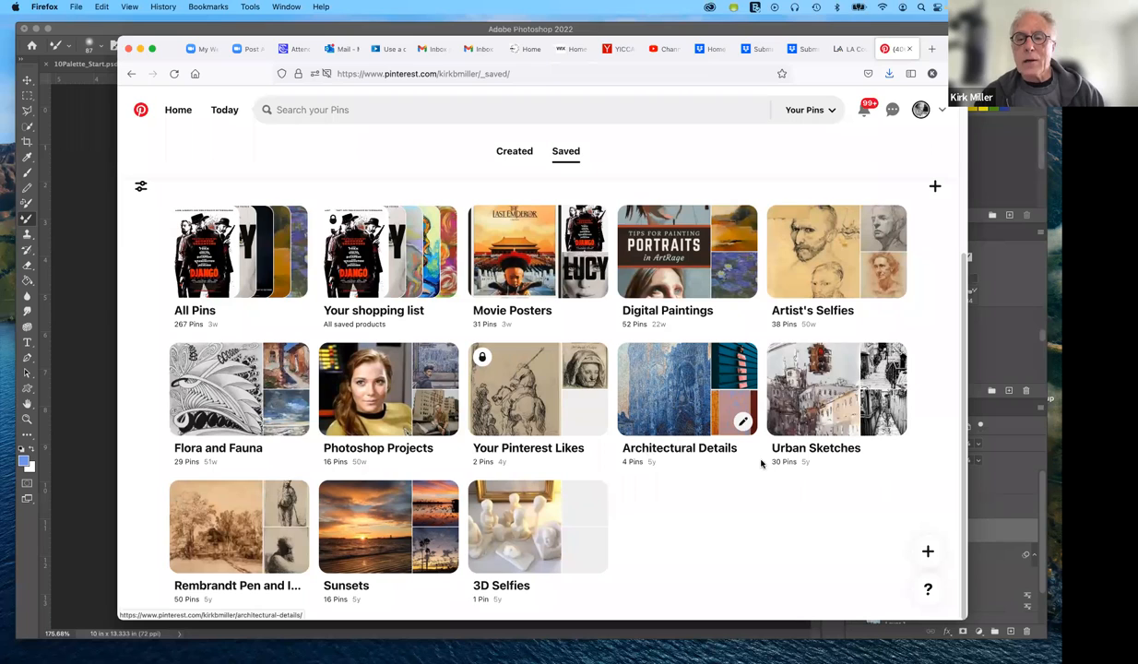
{"action": "mouse_move", "coordinate": [811, 419]}
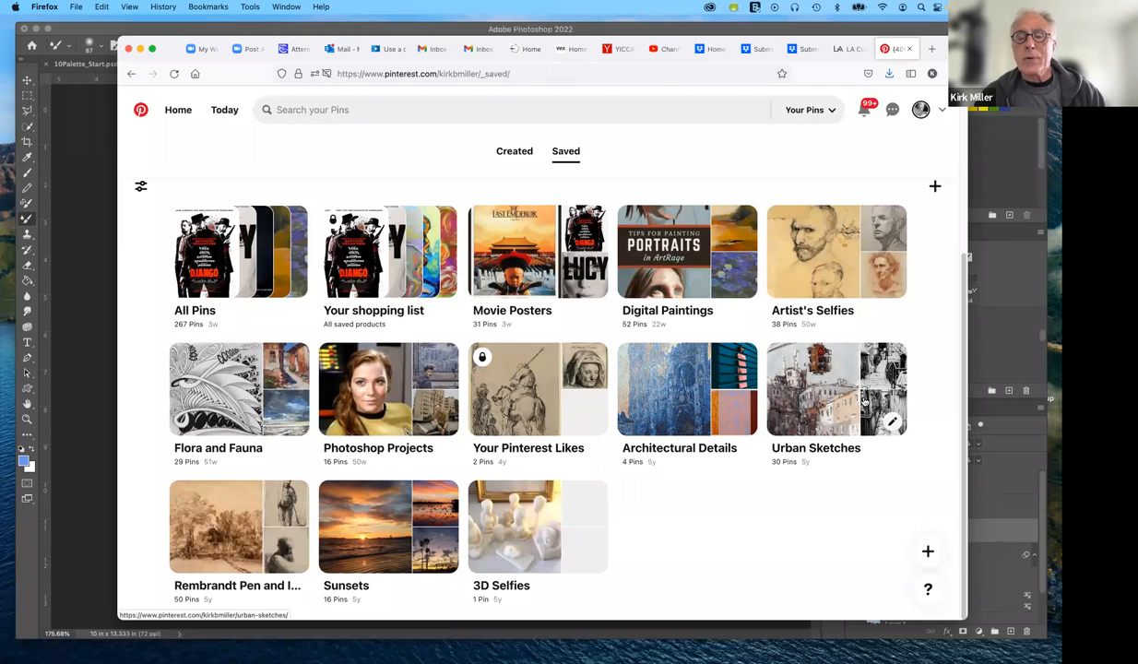
{"action": "mouse_move", "coordinate": [842, 396]}
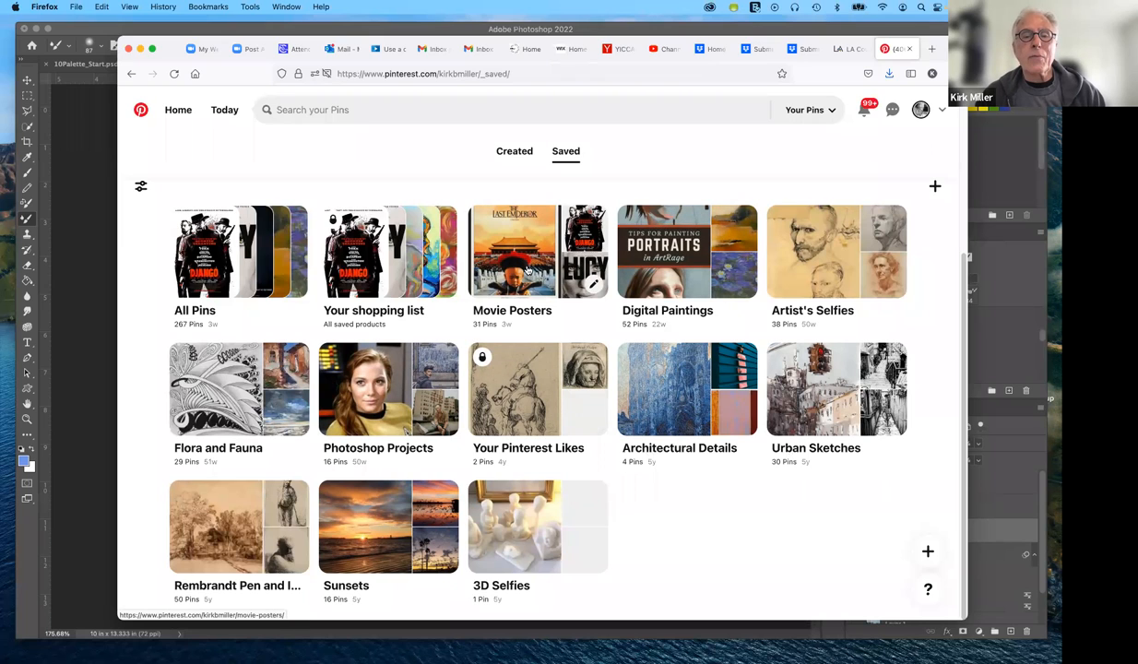
{"action": "mouse_move", "coordinate": [686, 252]}
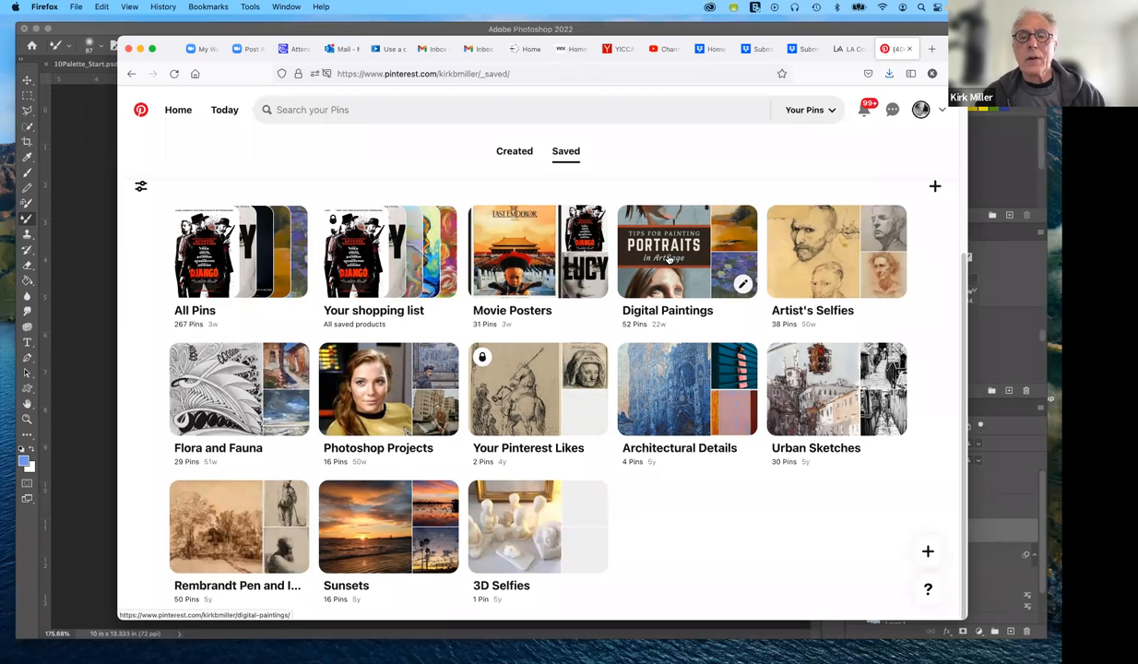
Step: Open the Digital Paintings board and browse its first painted landscape pins
{"action": "left_click", "coordinate": [687, 251]}
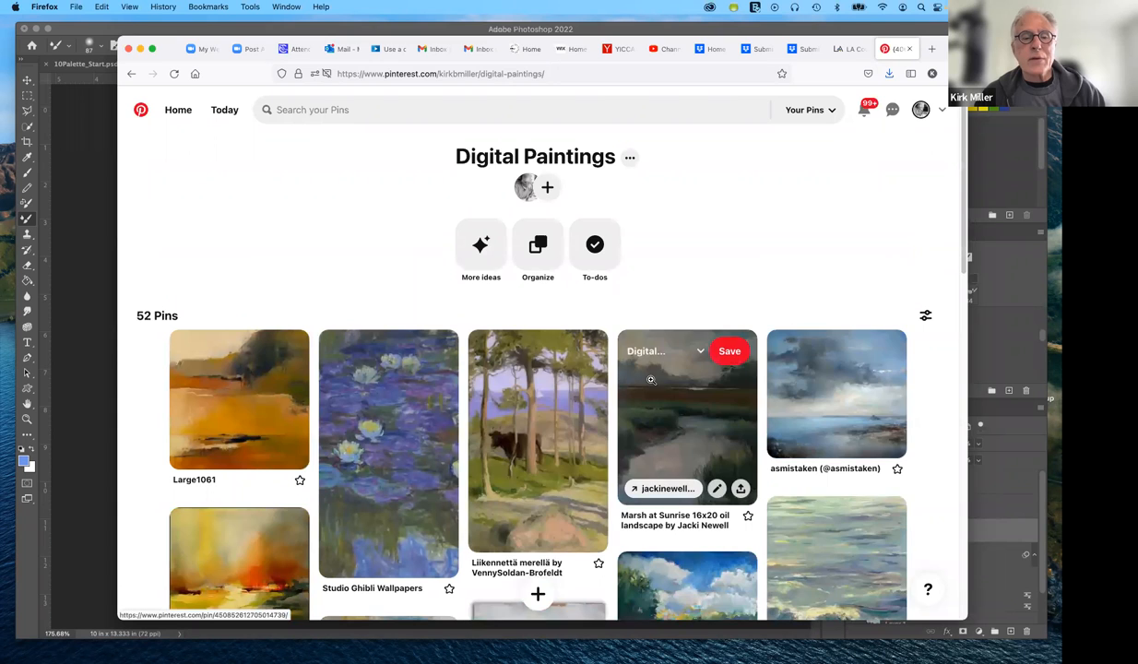
{"action": "scroll", "scroll_direction": "down", "scroll_amount": 3}
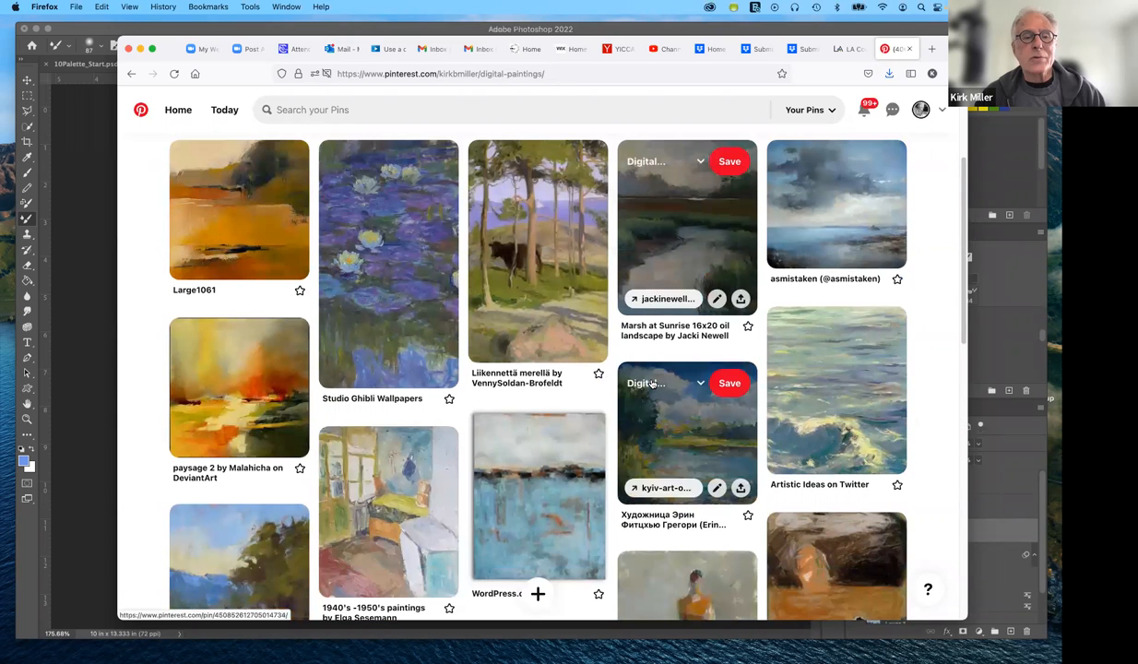
{"action": "scroll", "scroll_direction": "down", "scroll_amount": 3}
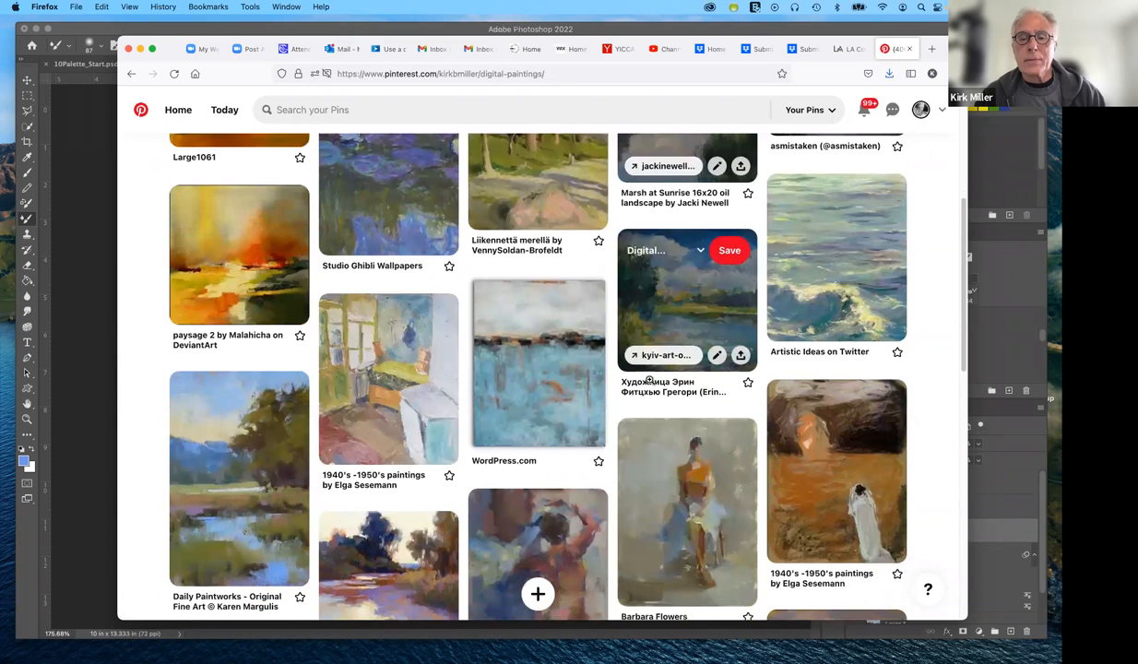
{"action": "scroll", "scroll_direction": "down", "scroll_amount": 3}
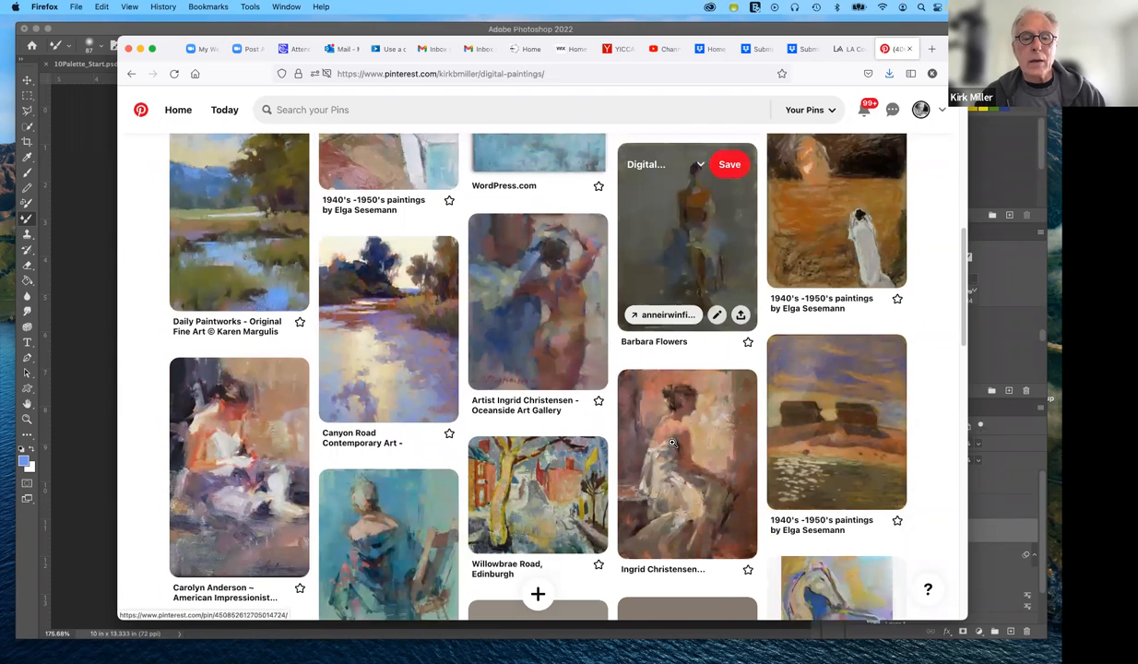
{"action": "scroll", "scroll_direction": "down", "scroll_amount": 3}
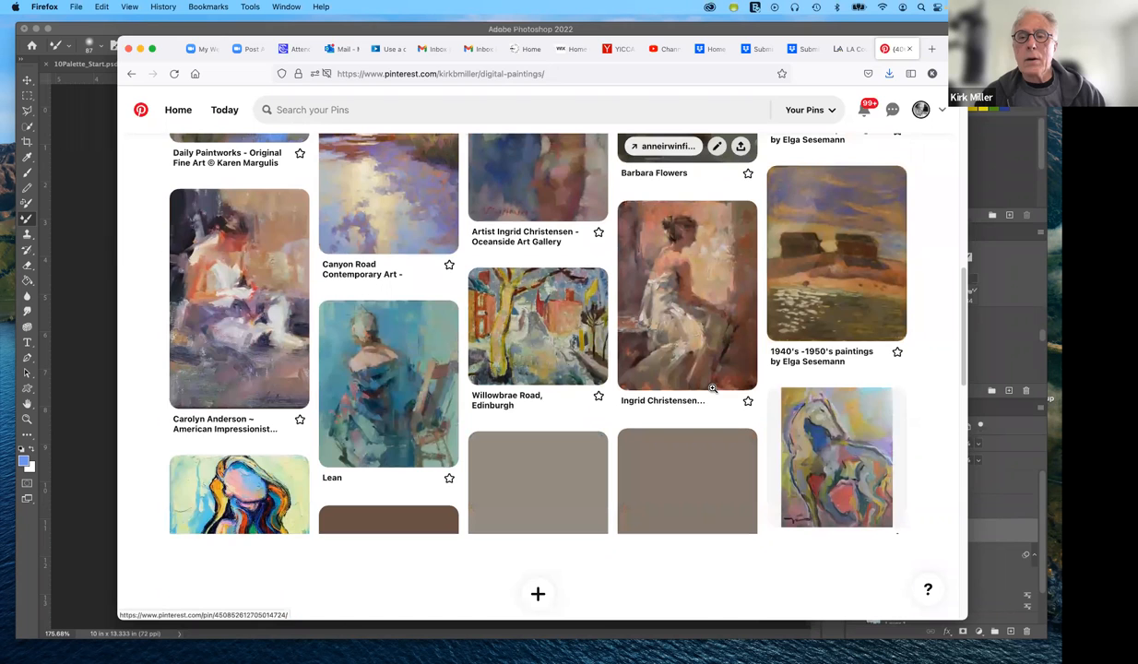
{"action": "scroll", "scroll_direction": "up", "scroll_amount": 3}
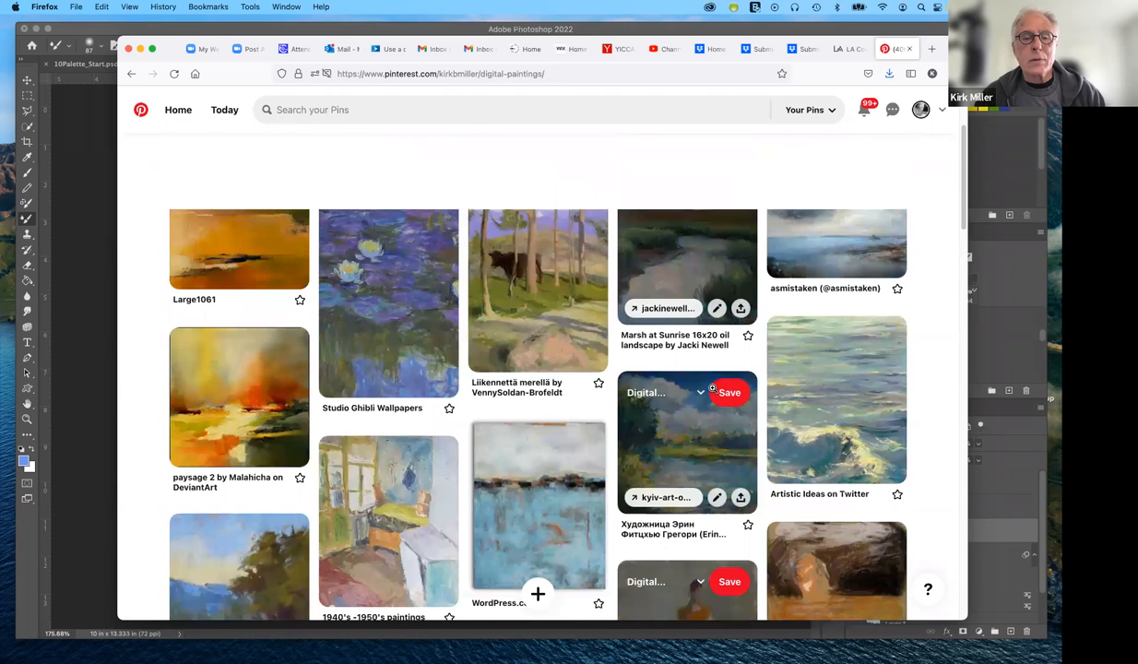
Step: Scroll further down the board to the figurative and portrait pins
{"action": "scroll", "scroll_direction": "down", "scroll_amount": 3}
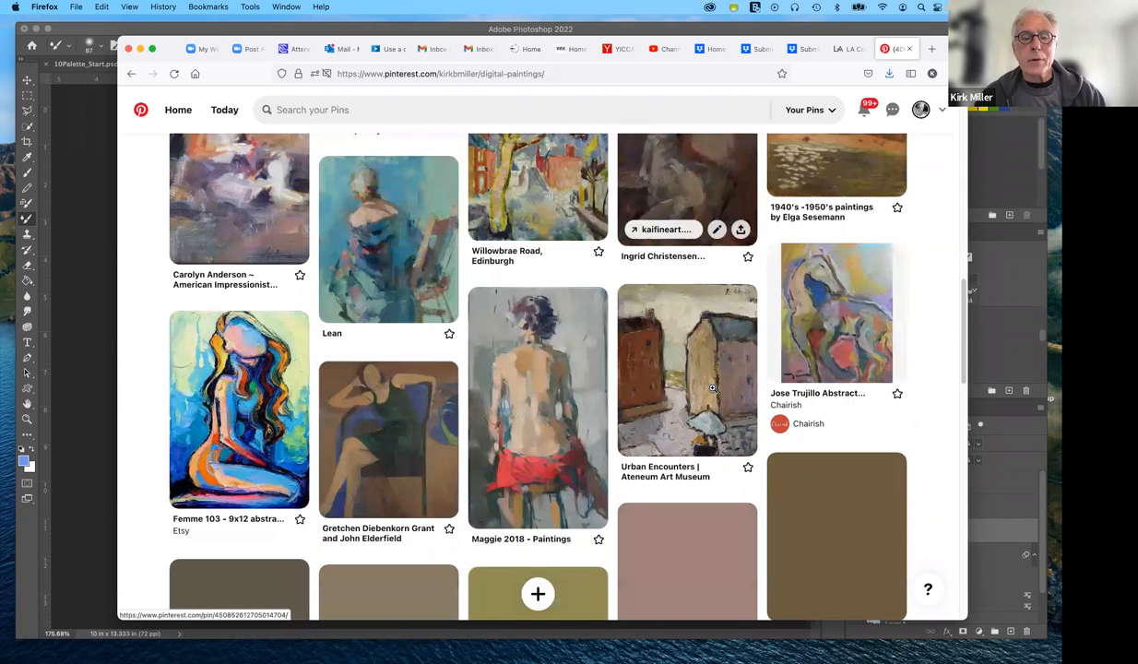
{"action": "scroll", "scroll_direction": "down", "scroll_amount": 3}
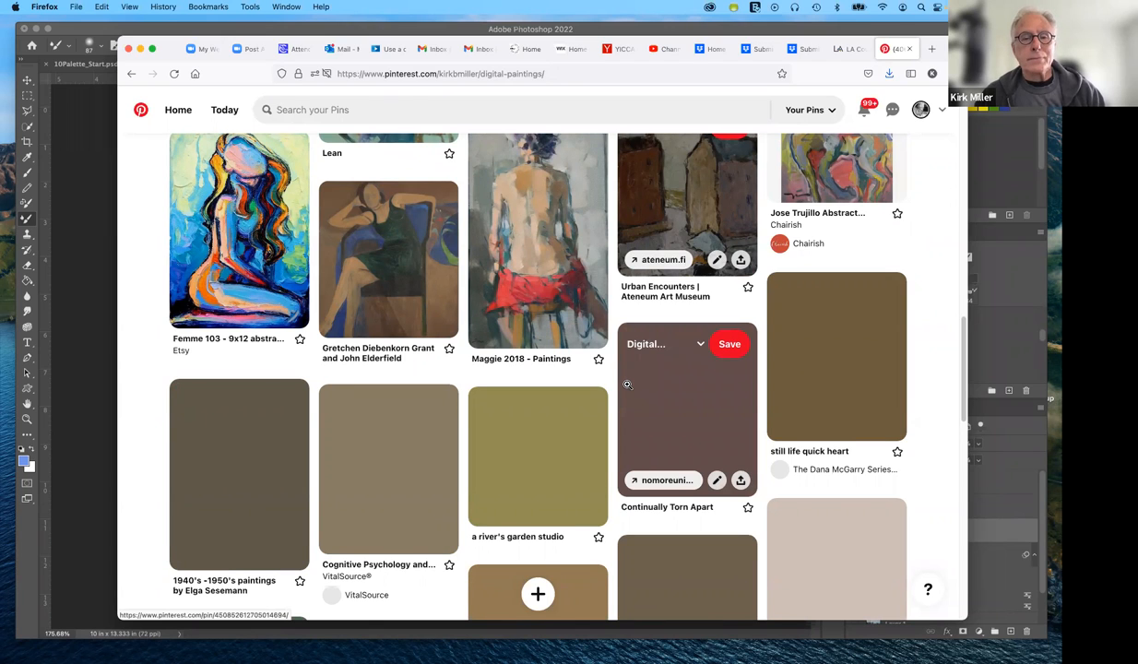
{"action": "scroll", "scroll_direction": "down", "scroll_amount": 3}
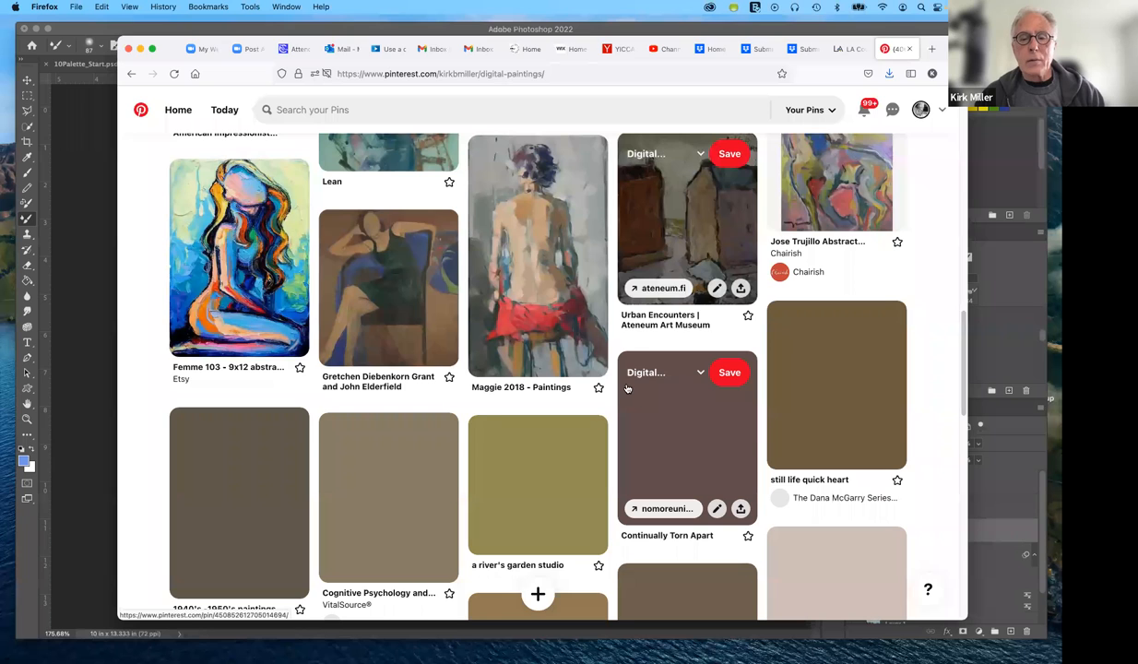
{"action": "scroll", "scroll_direction": "down", "scroll_amount": 3}
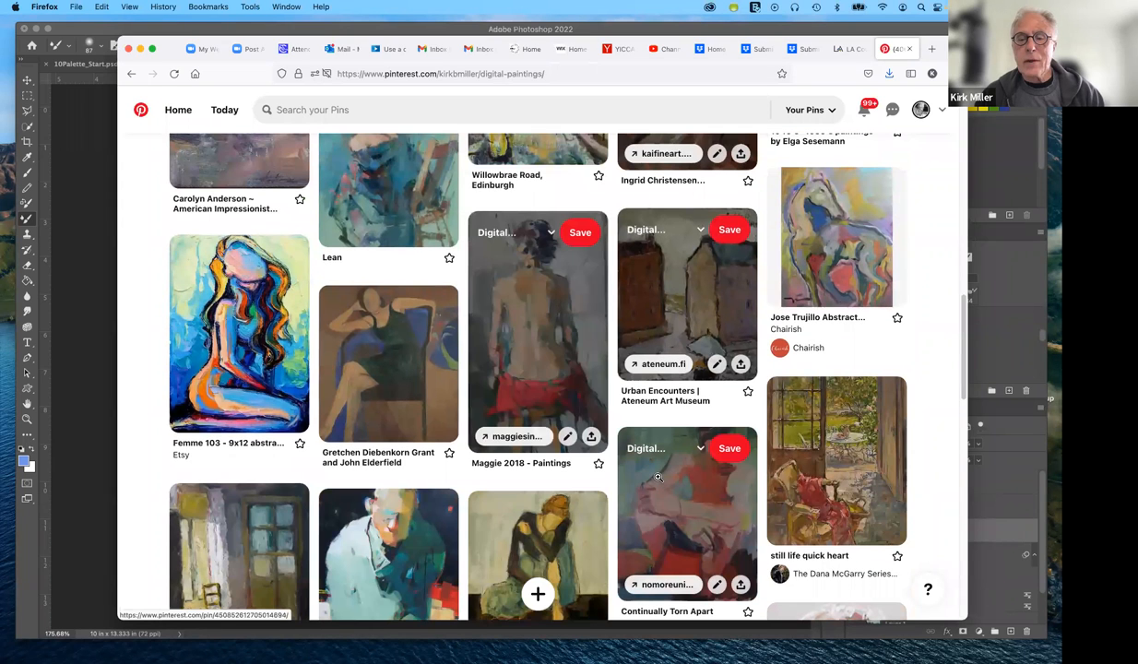
{"action": "scroll", "scroll_direction": "down", "scroll_amount": 3}
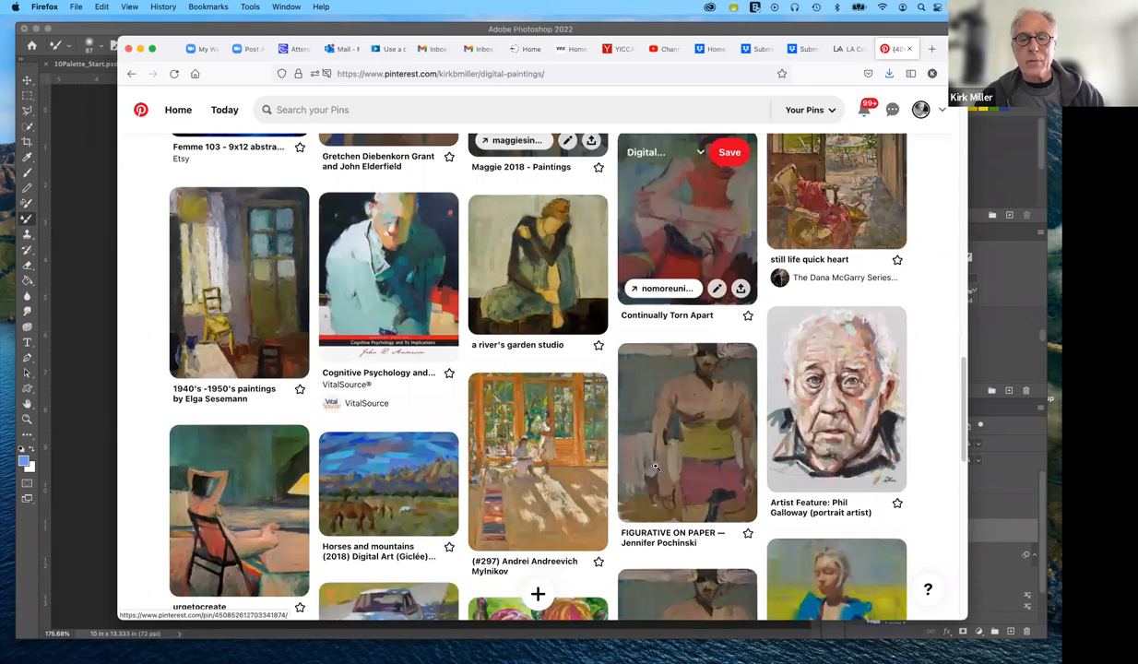
{"action": "scroll", "scroll_direction": "down", "scroll_amount": 3}
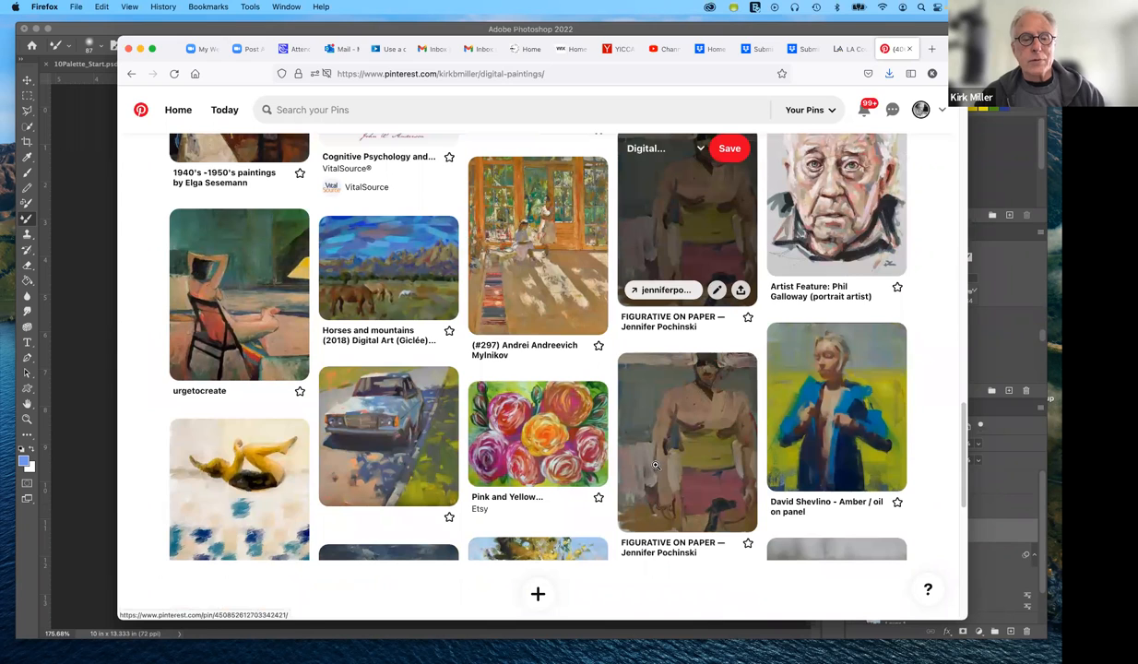
{"action": "scroll", "scroll_direction": "down", "scroll_amount": 3}
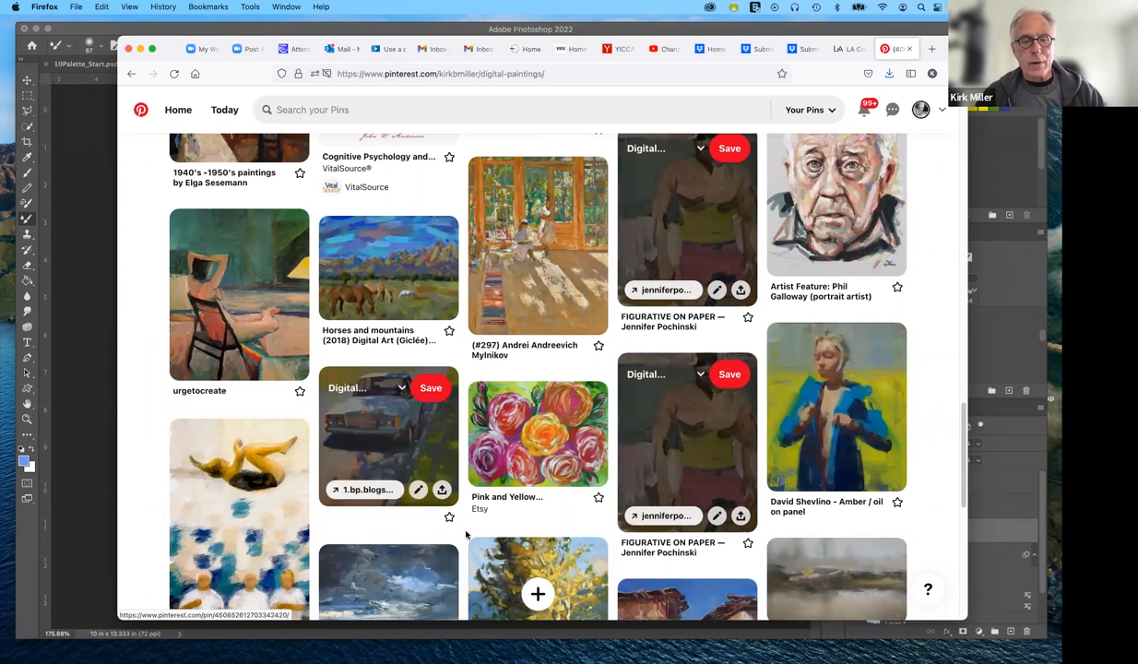
{"action": "mouse_move", "coordinate": [537, 433]}
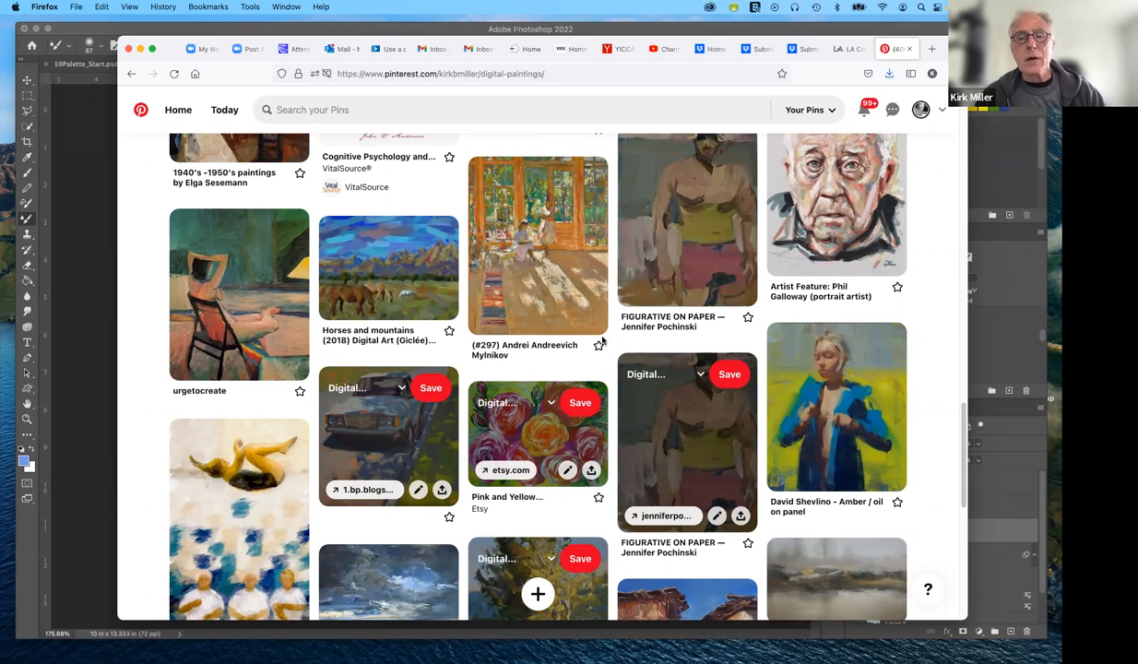
{"action": "mouse_move", "coordinate": [639, 396]}
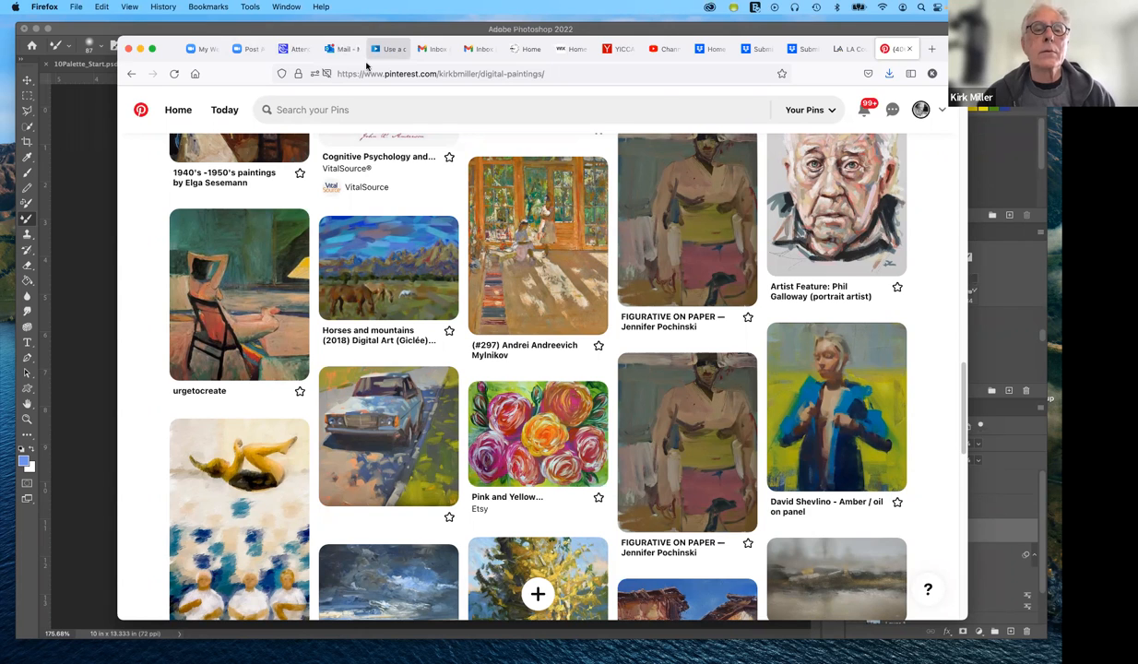
{"action": "left_click", "coordinate": [387, 49]}
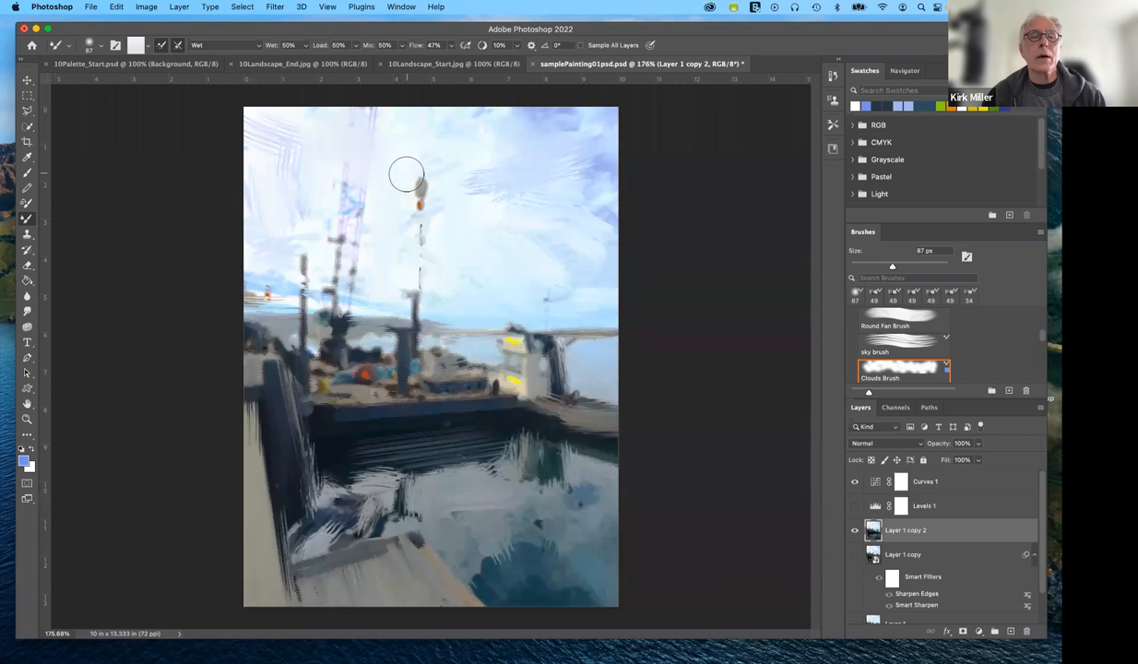
{"action": "mouse_move", "coordinate": [173, 304]}
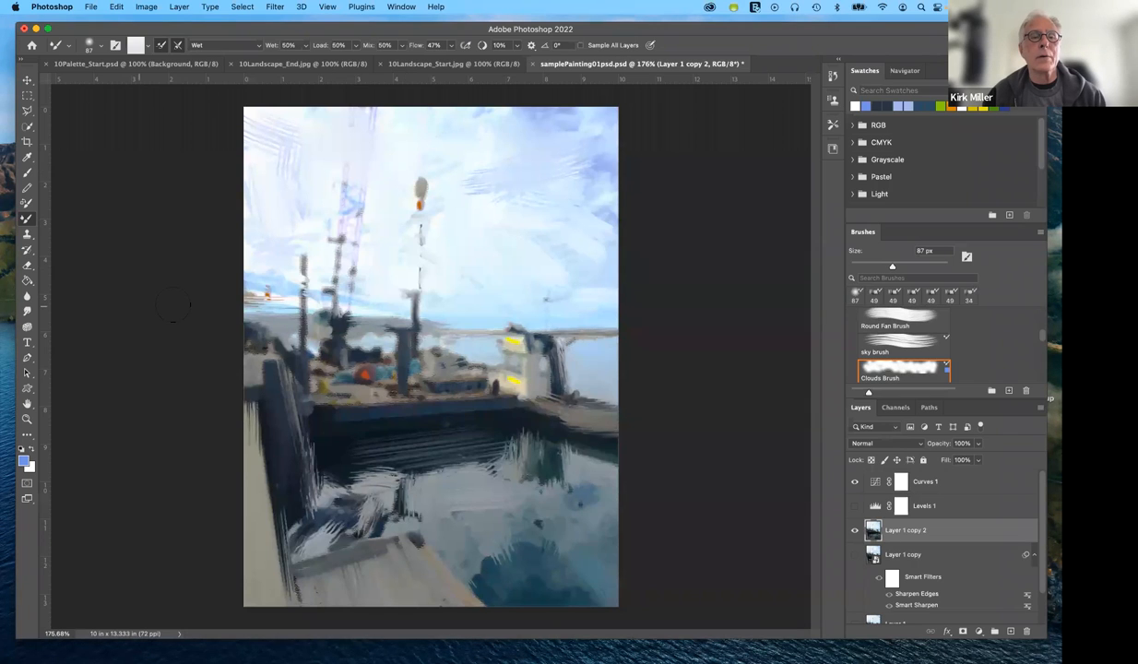
{"action": "mouse_move", "coordinate": [191, 179]}
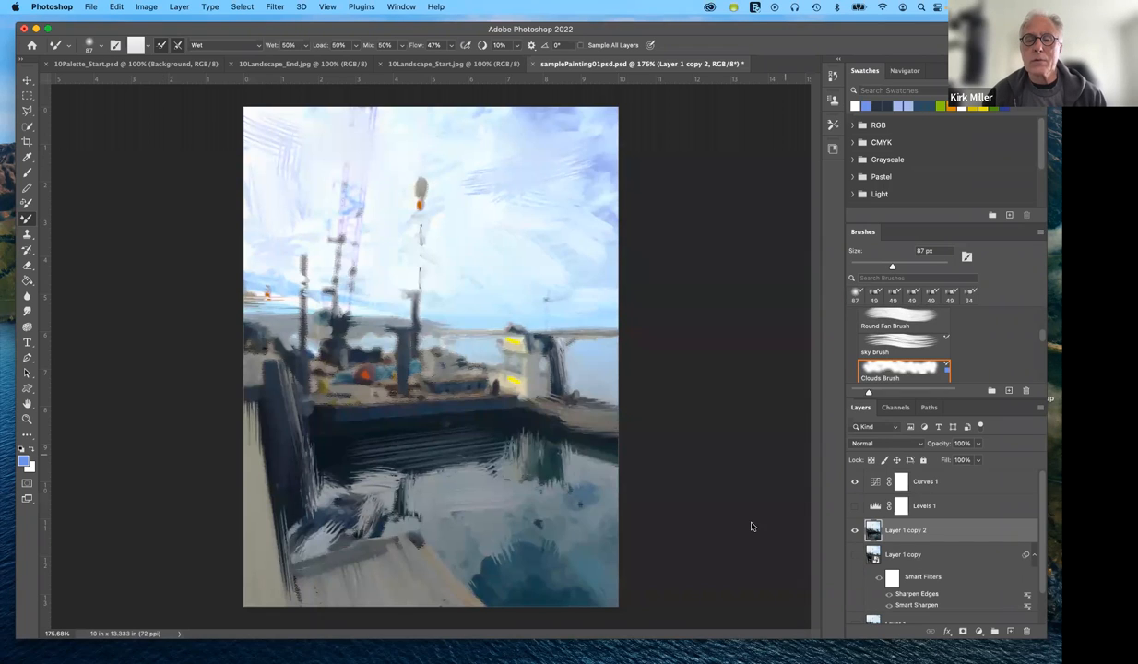
{"action": "mouse_move", "coordinate": [744, 350]}
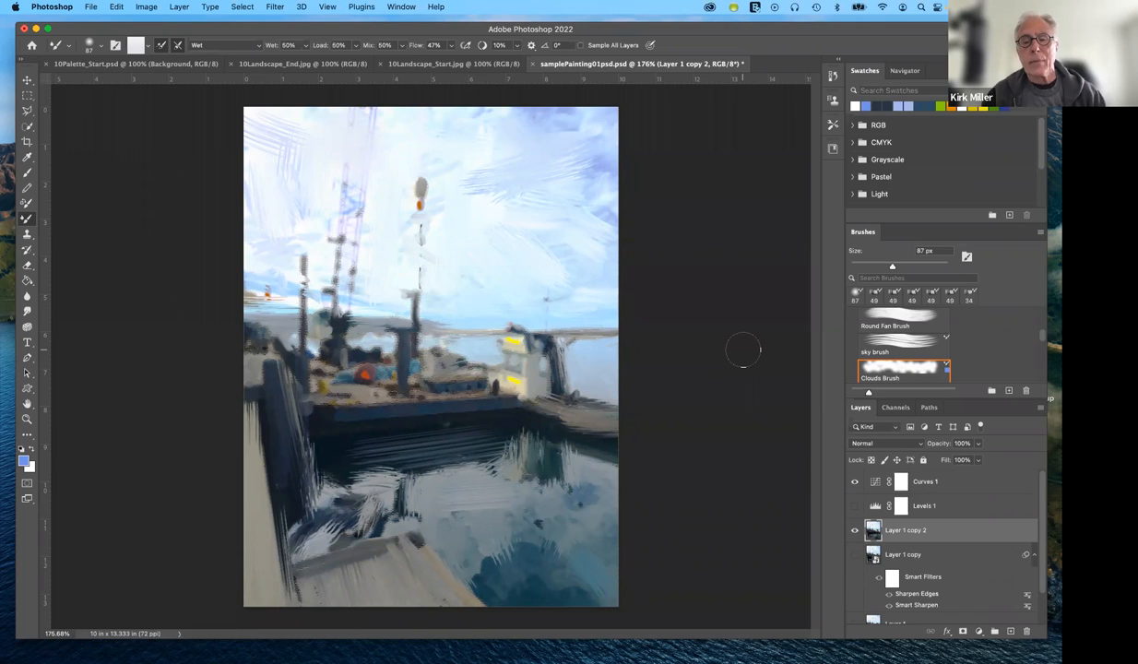
{"action": "mouse_move", "coordinate": [745, 386]}
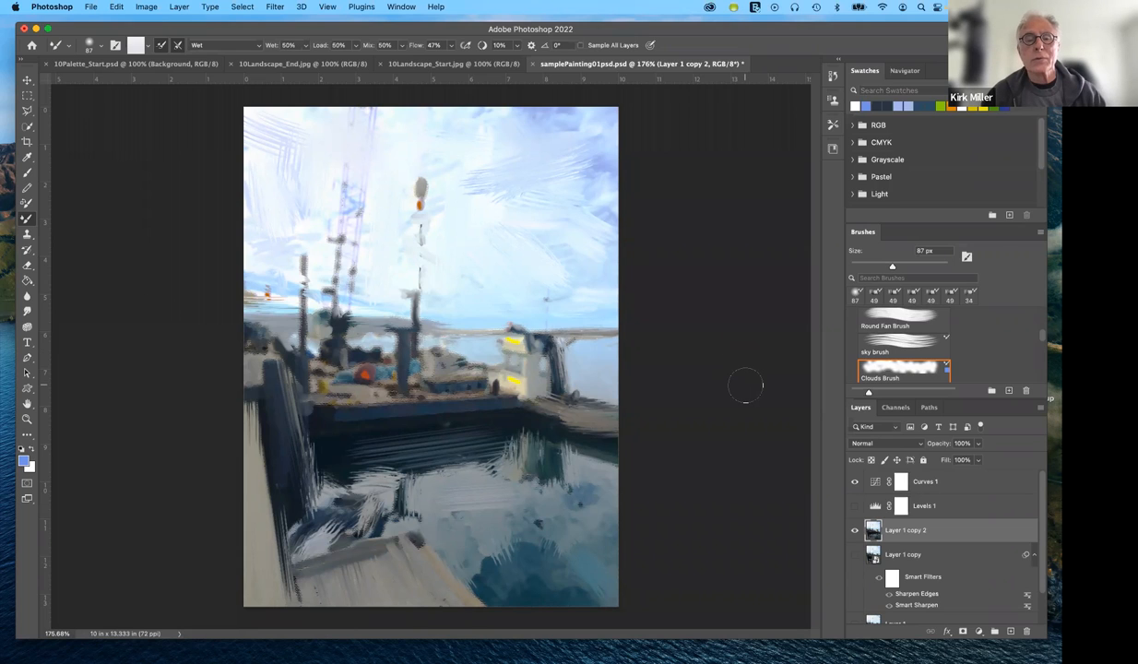